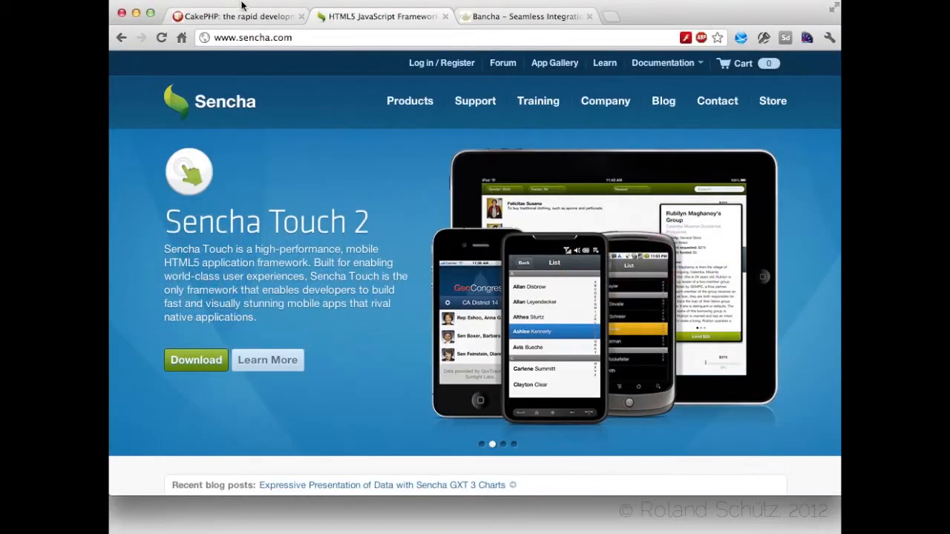
Request the CakePHP 2.2.0 Stable download, then move on to the Sencha site
click(238, 15)
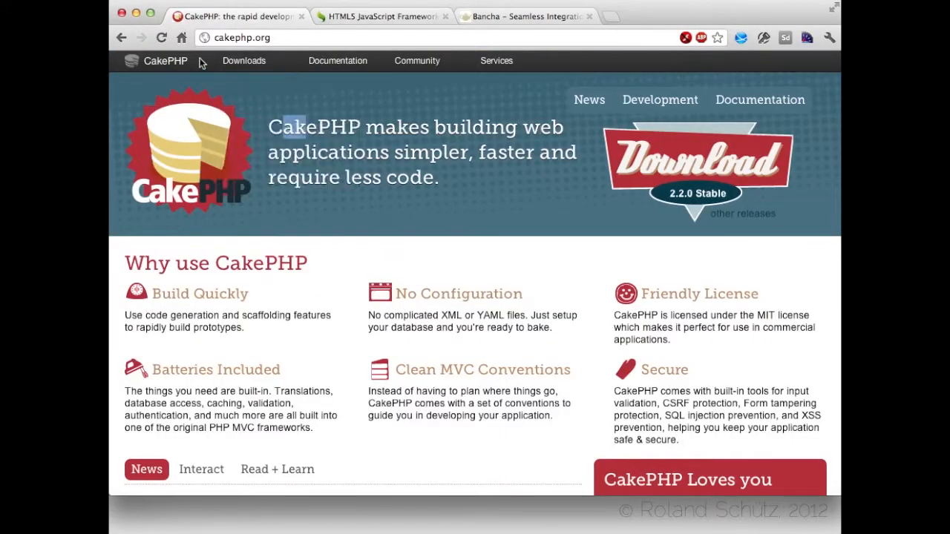
mouse_move(694, 193)
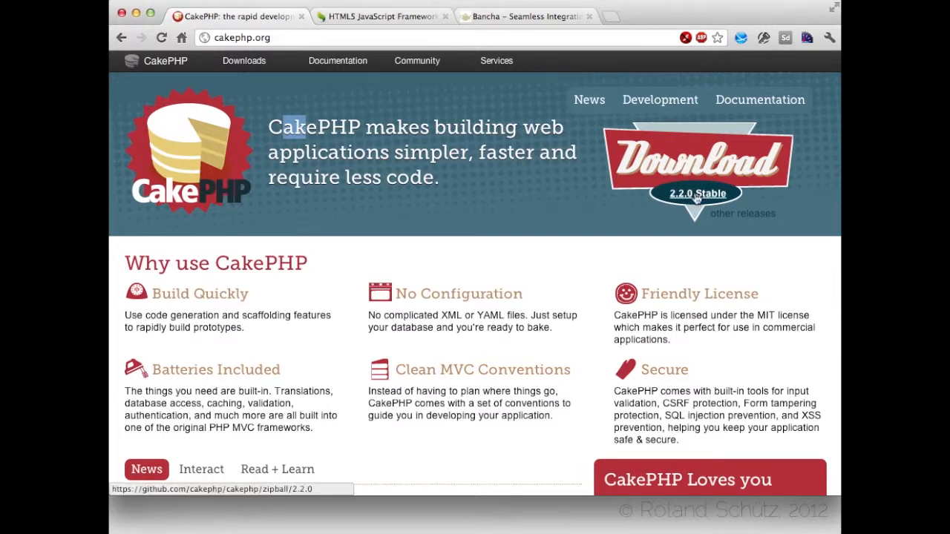
click(695, 193)
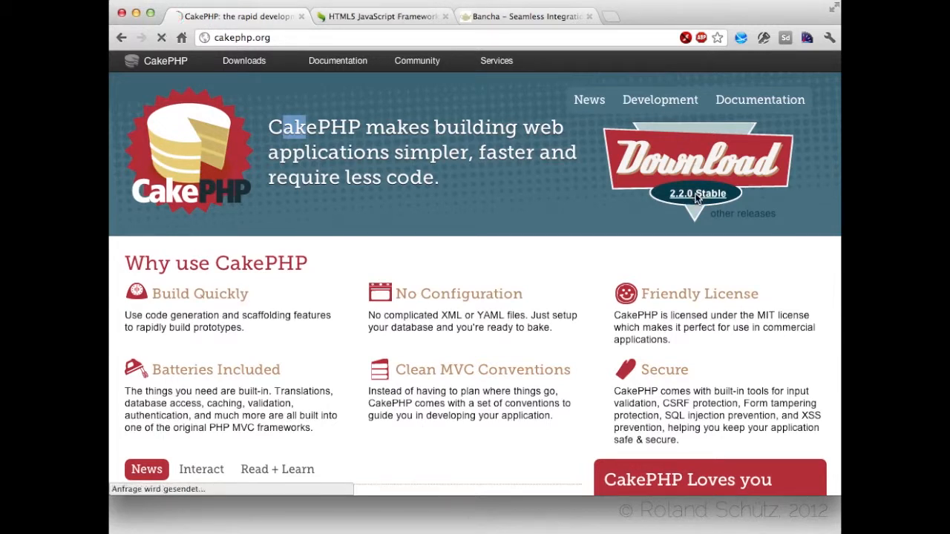
click(380, 15)
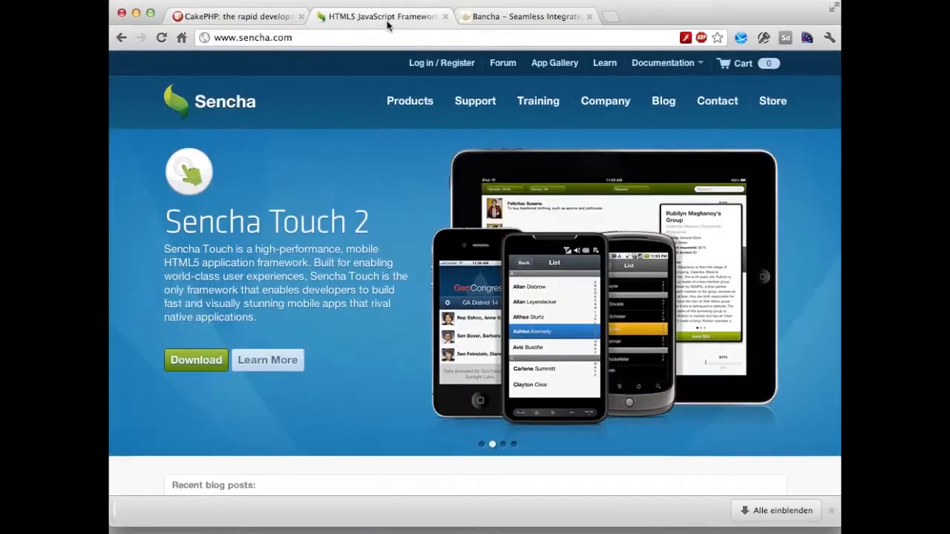
Navigate via Products to the Ext JS 4.1 product page
click(410, 101)
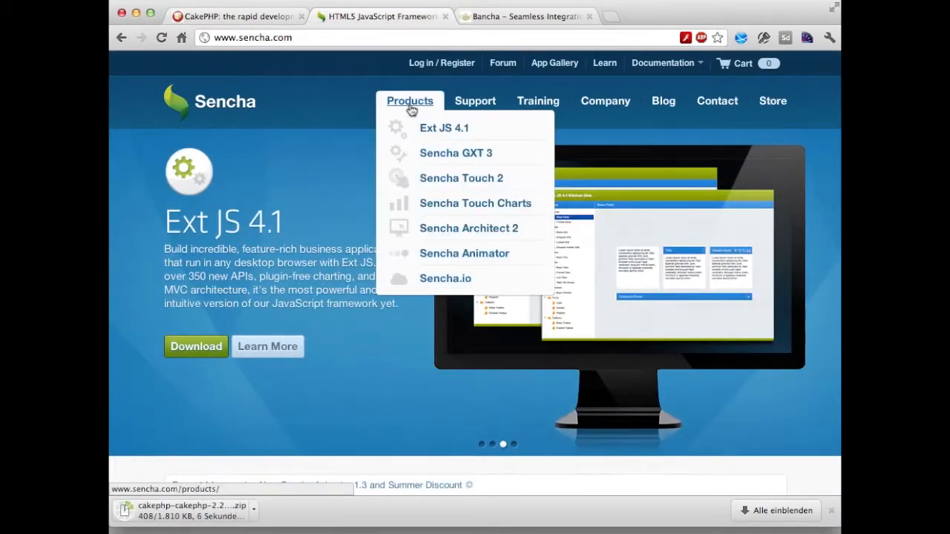
mouse_move(499, 139)
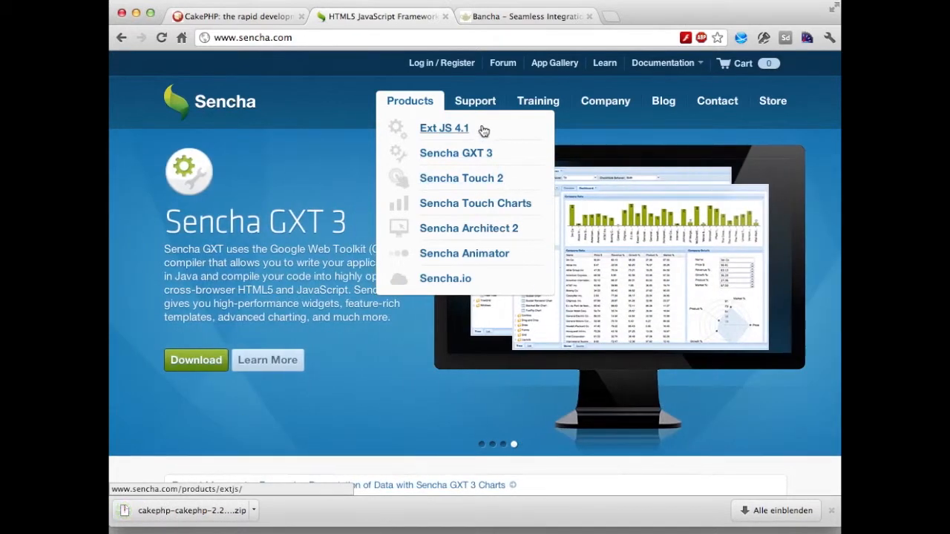
click(444, 127)
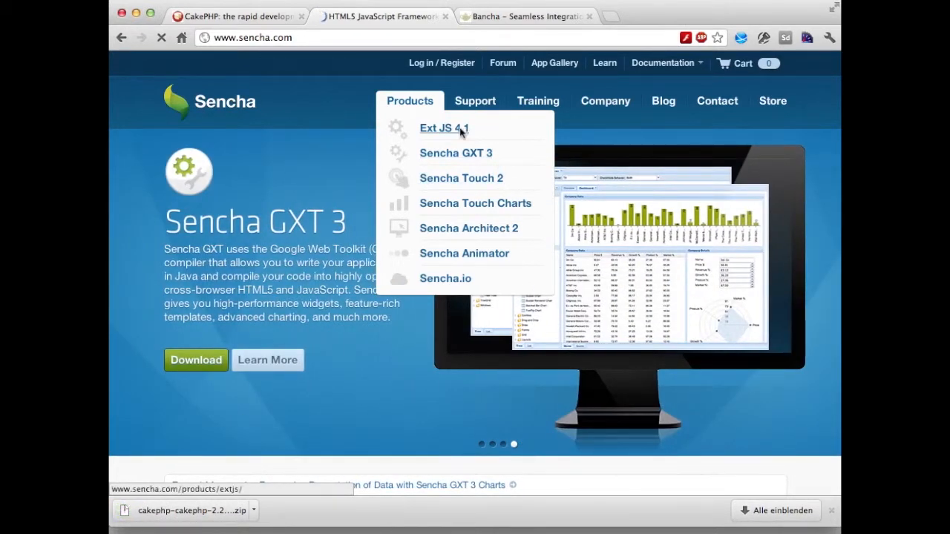
click(443, 128)
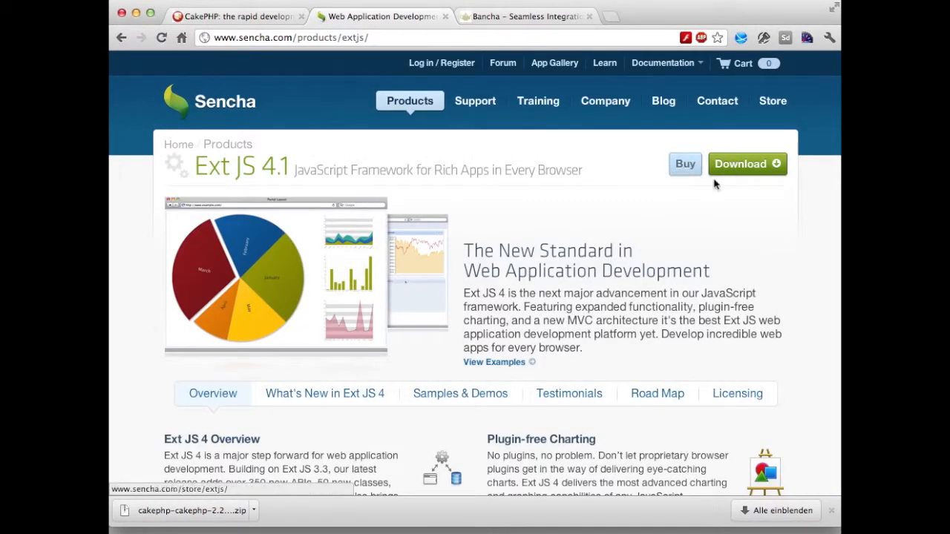
Start the open-source GPL download of Ext JS 4.1.1, reaching the thank-you page
click(742, 163)
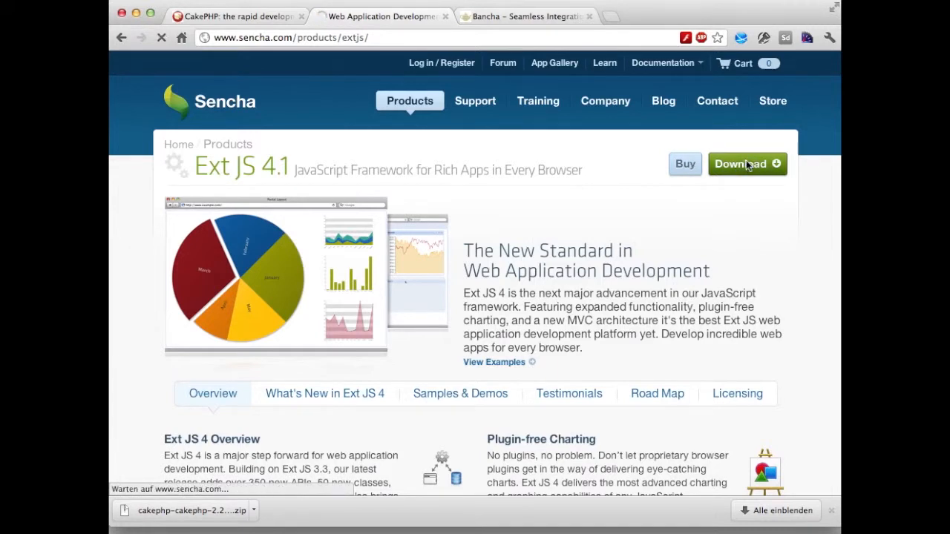
click(746, 164)
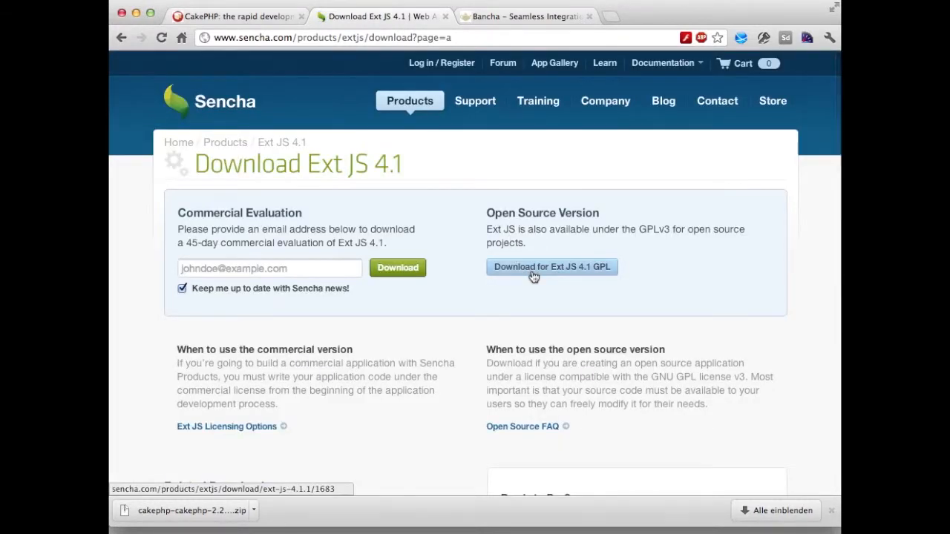
click(552, 267)
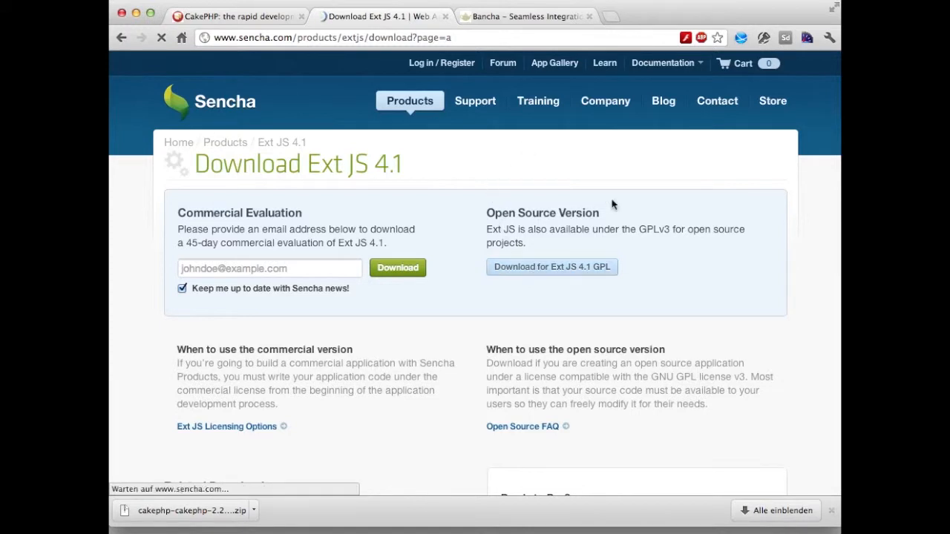
click(552, 267)
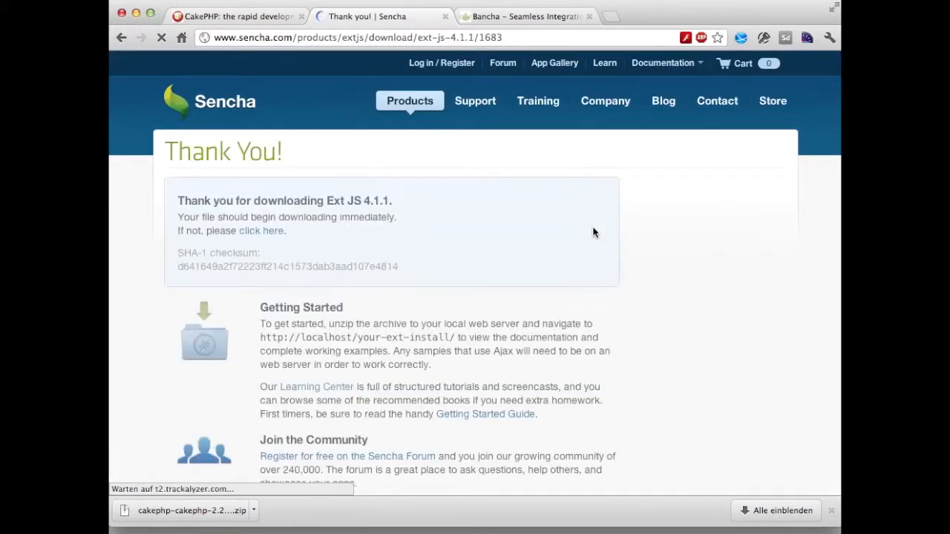
On the Bancha site, start the bancha-1.0.0-rc.zip plugin download
click(525, 17)
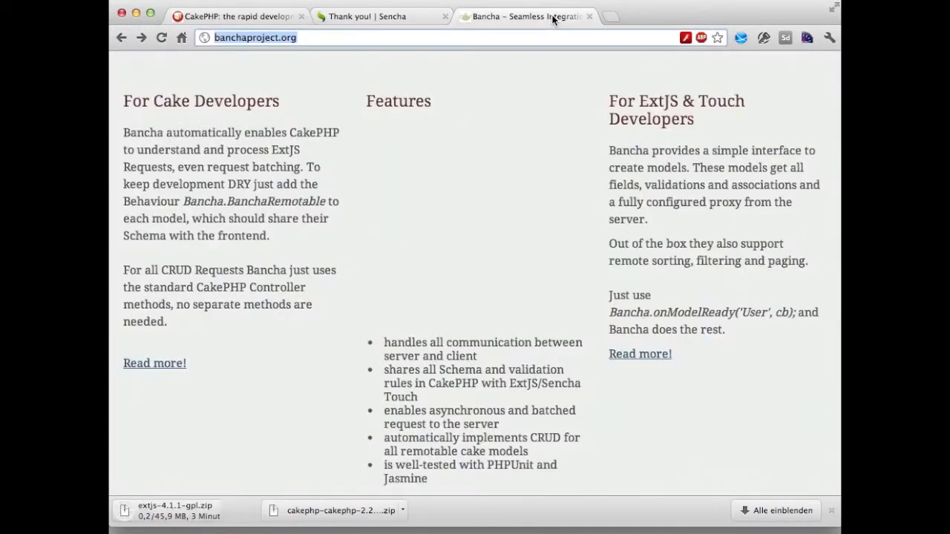
scroll(up, 3)
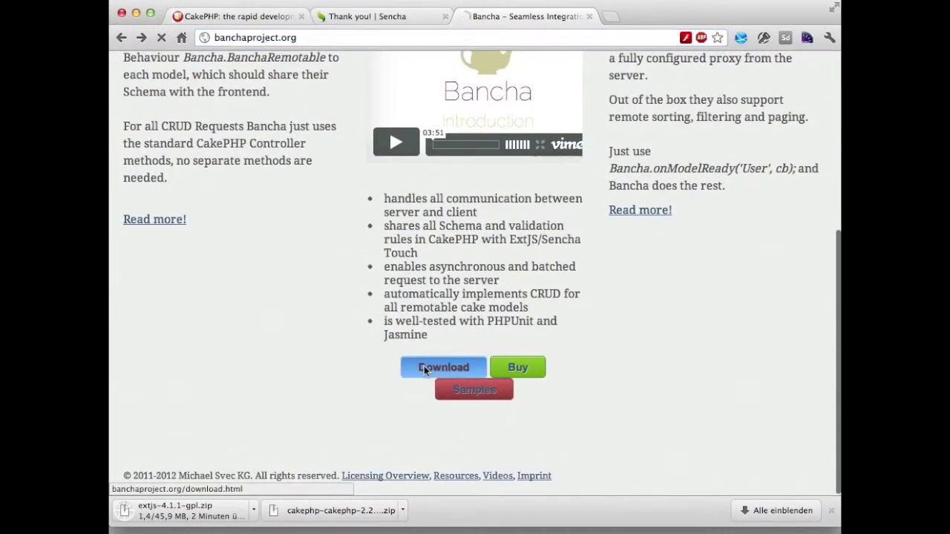
click(444, 366)
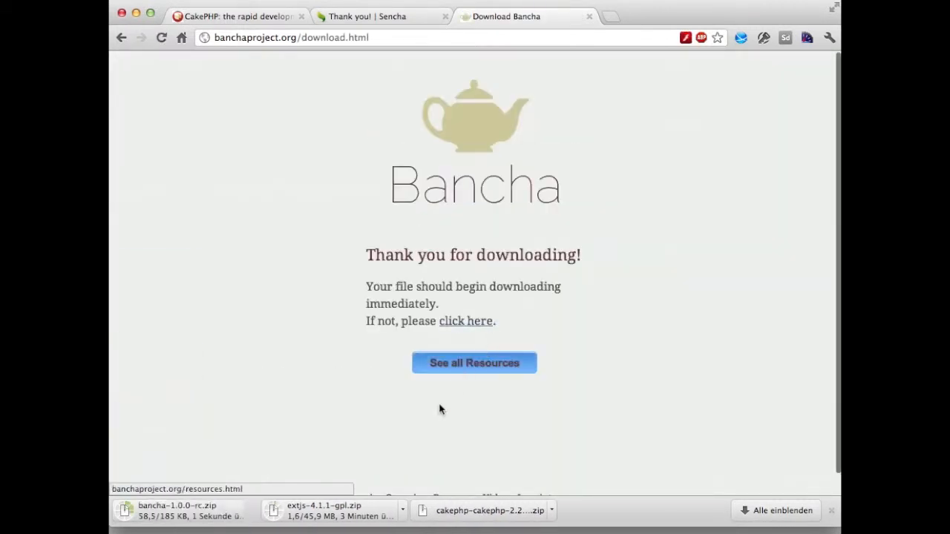
mouse_move(395, 441)
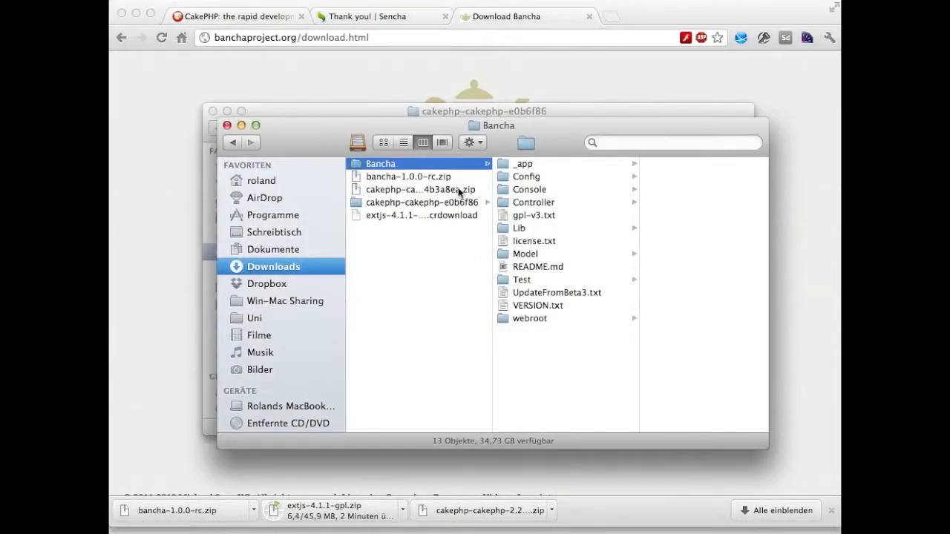
Rename the extracted cakephp-cakephp-e0b6f86 folder in Downloads to bancha-tutorial
click(415, 202)
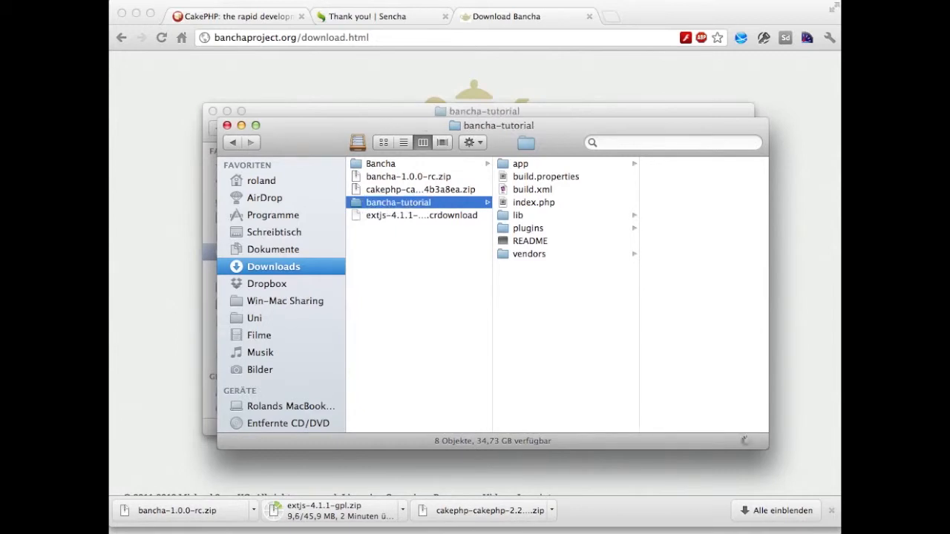
click(421, 202)
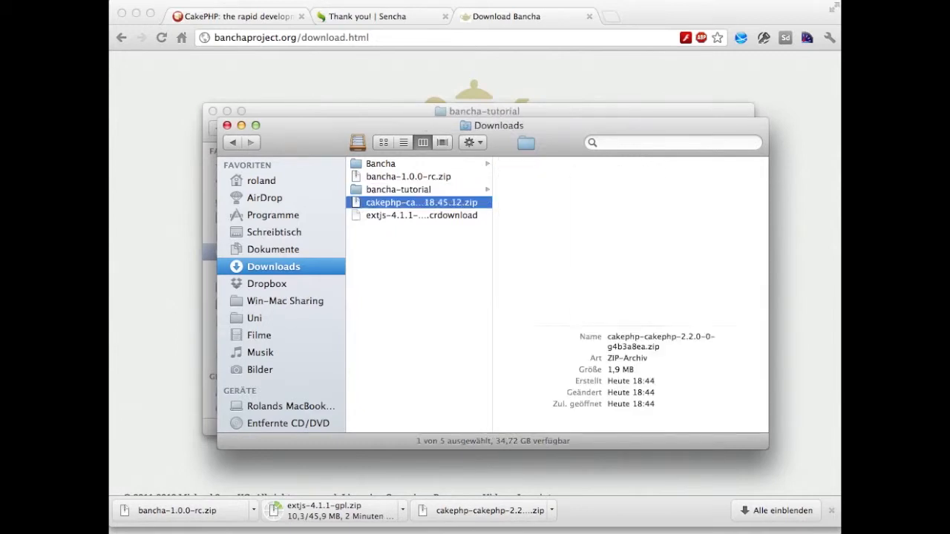
click(397, 190)
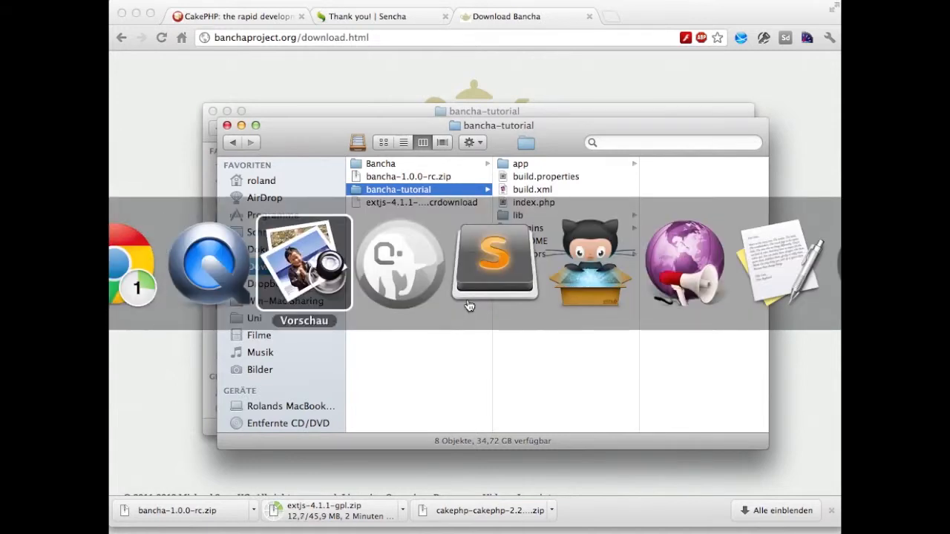
Set MAMP's Apache document root to Downloads/bancha-tutorial/app/webroot
click(400, 264)
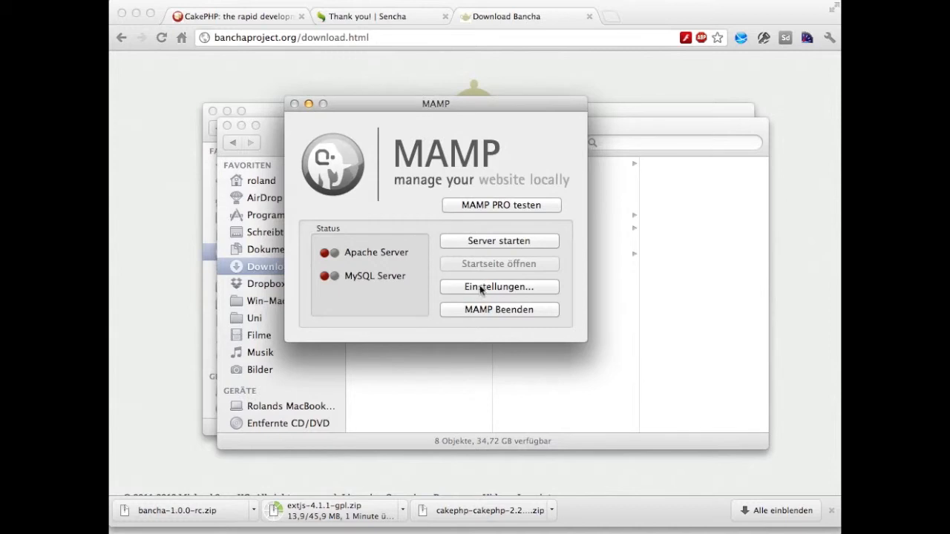
click(499, 287)
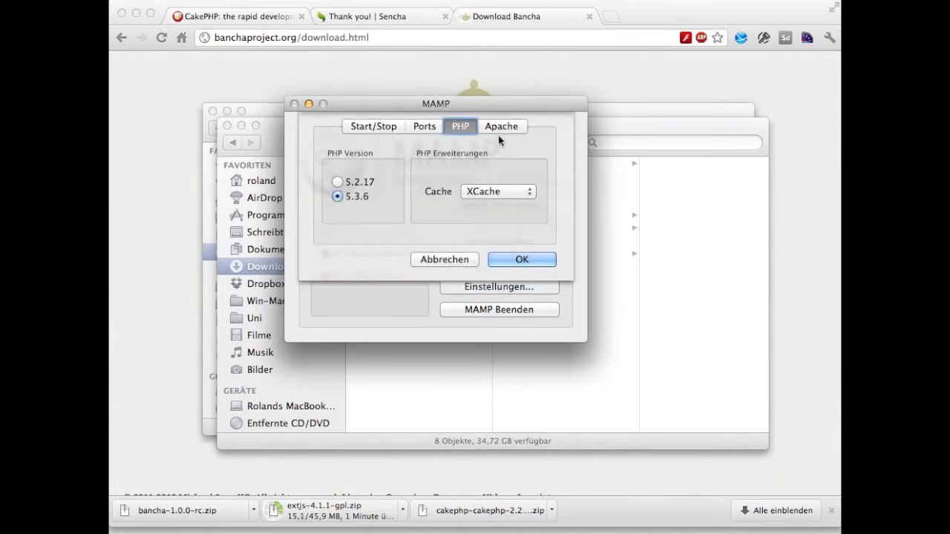
click(501, 126)
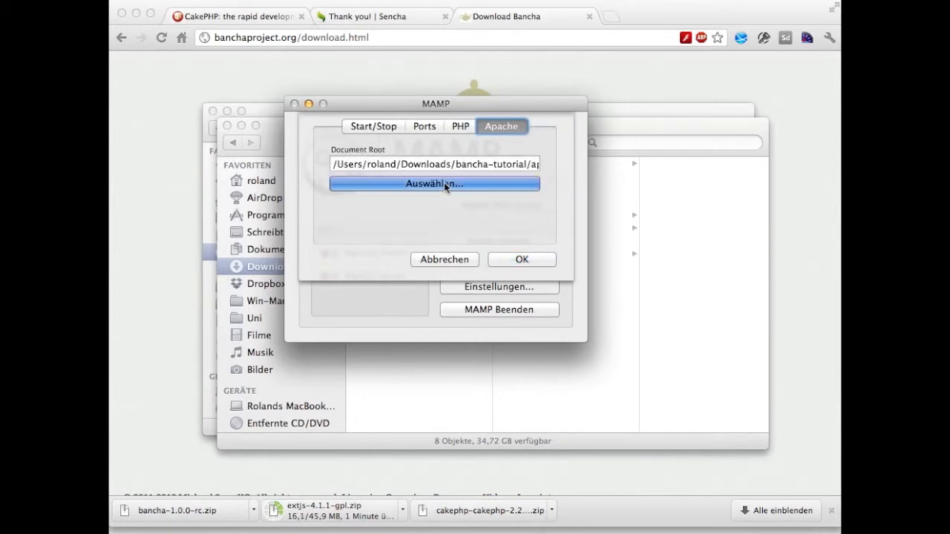
click(433, 184)
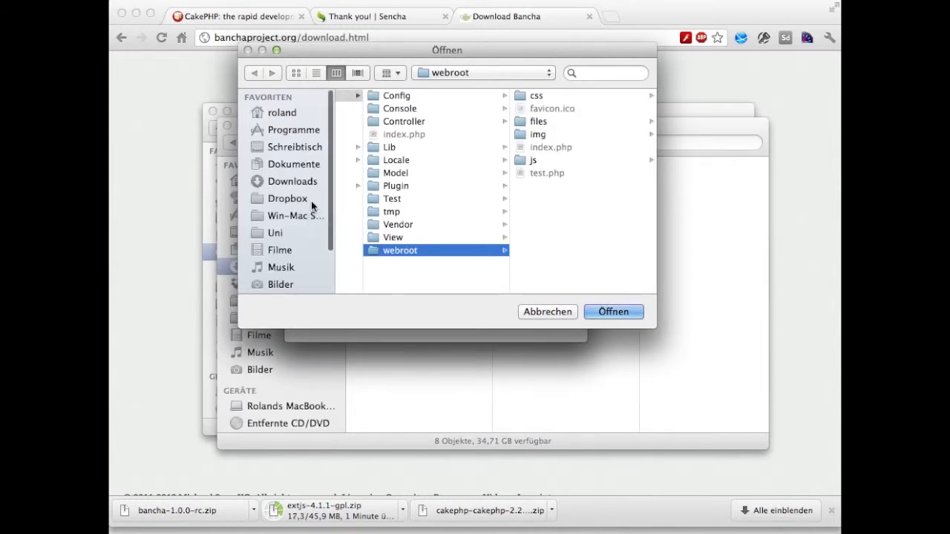
click(294, 181)
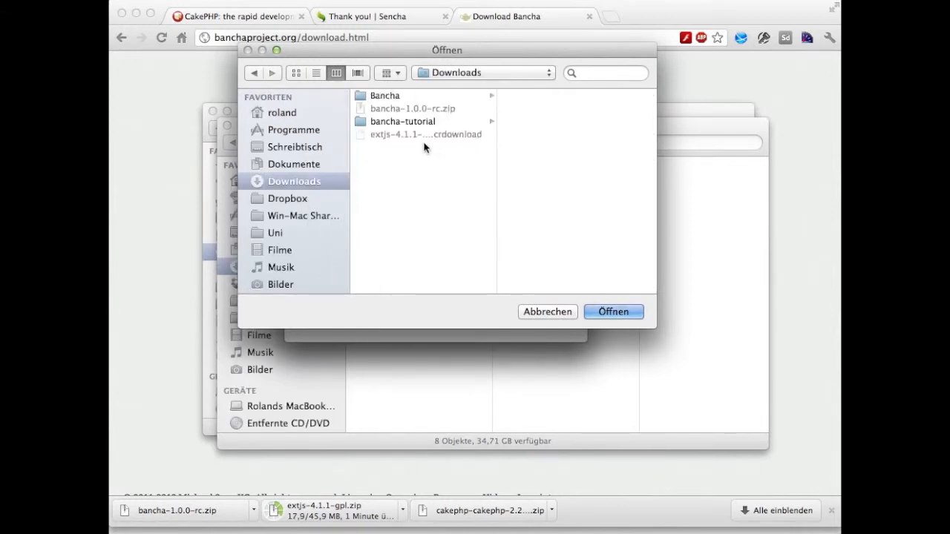
click(404, 121)
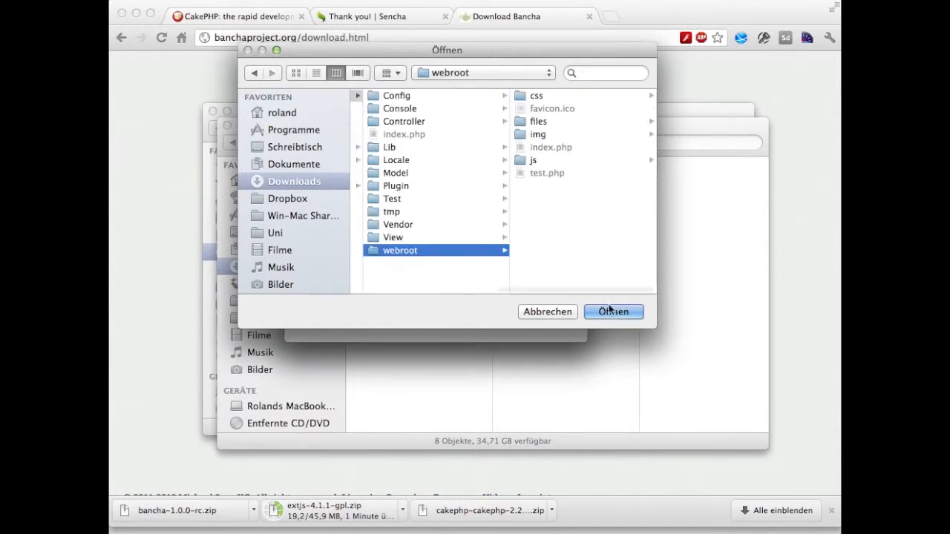
click(613, 311)
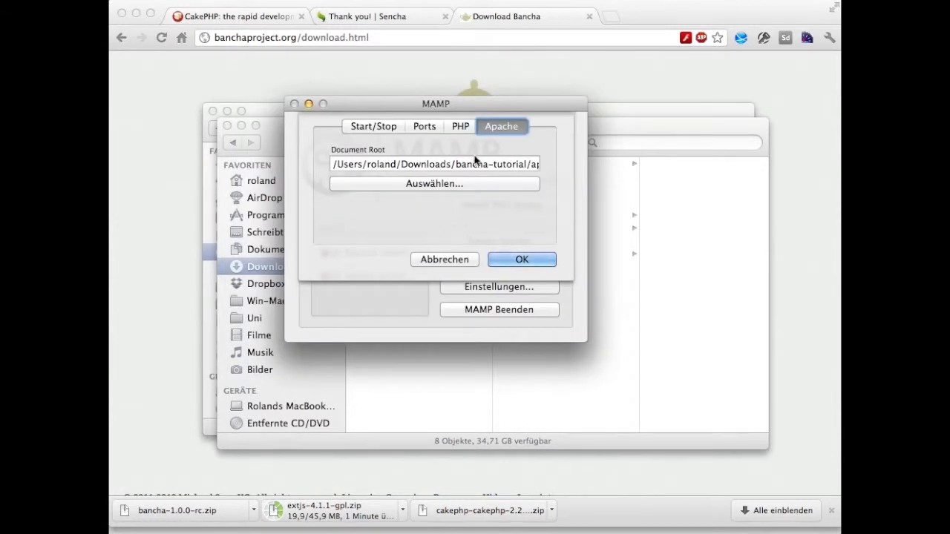
Confirm Apache runs on port 8888 and save the MAMP server settings
click(425, 126)
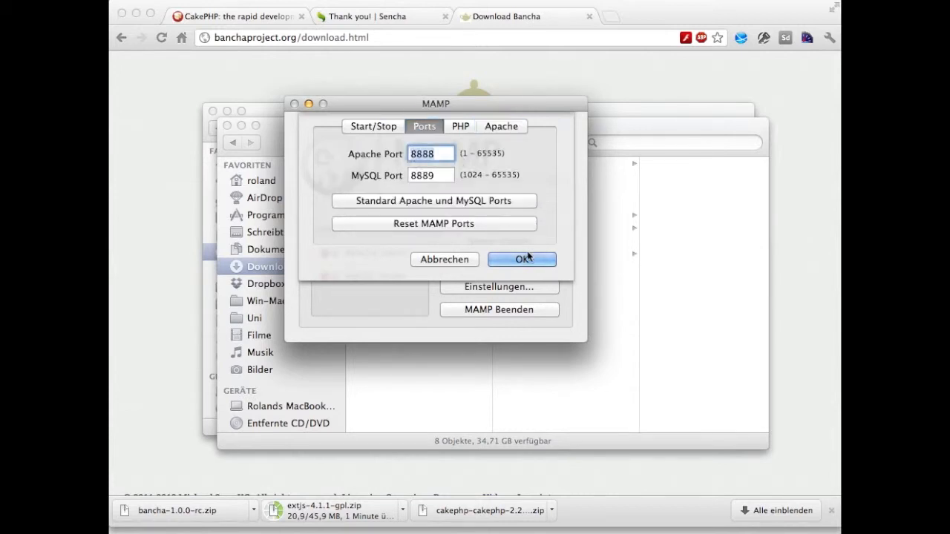
click(522, 259)
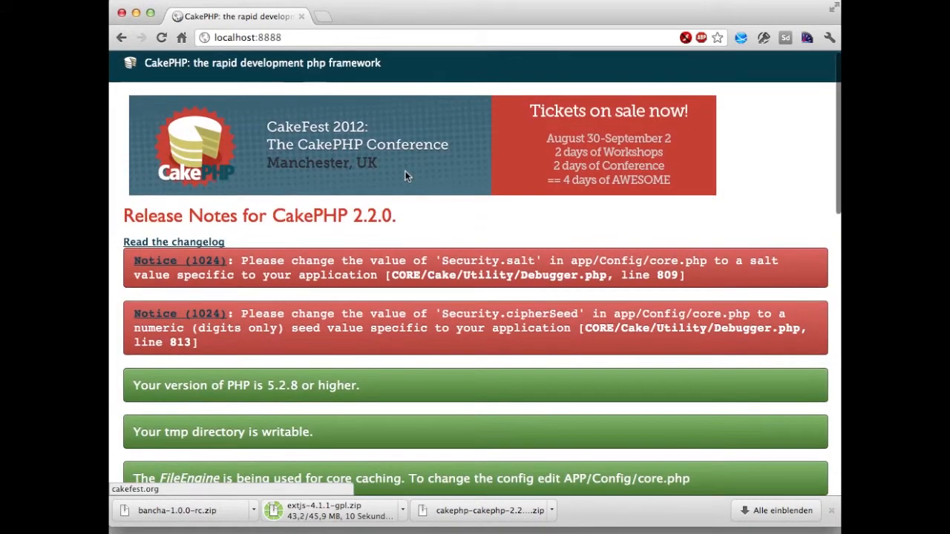
Review the CakePHP 2.2.0 welcome page's security notices and missing database config warning
scroll(down, 3)
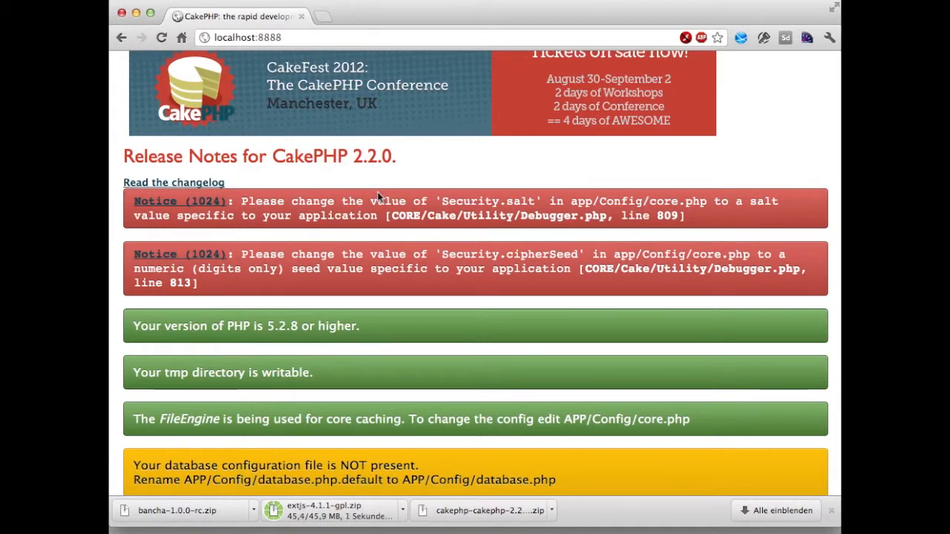
mouse_move(377, 200)
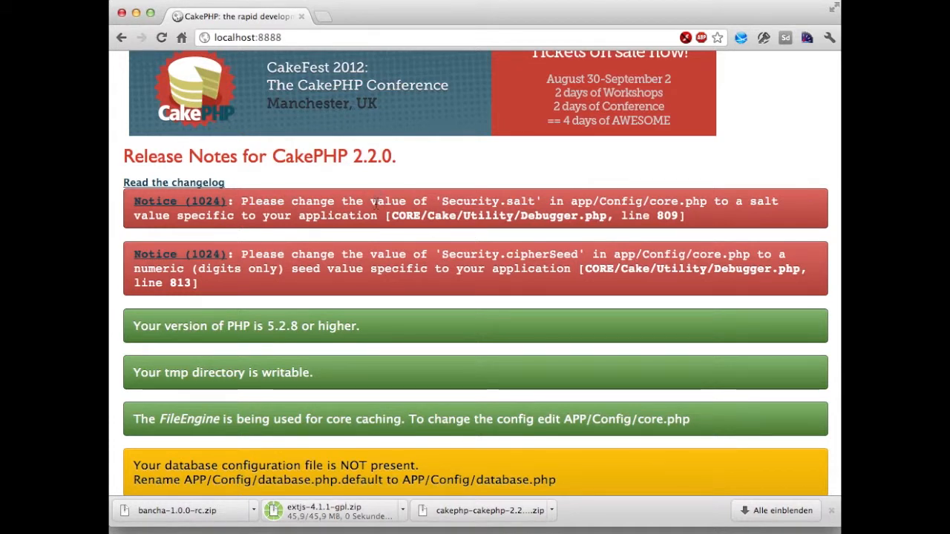
scroll(down, 3)
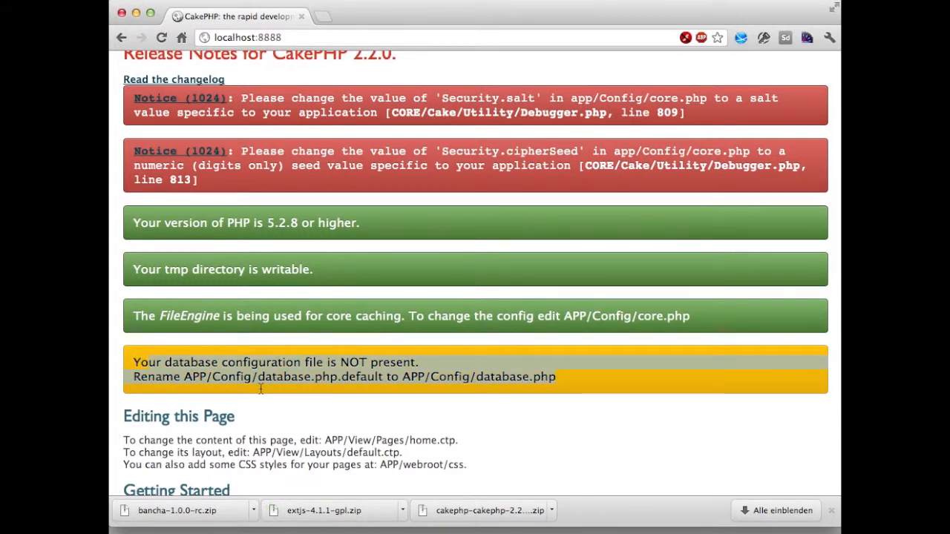
mouse_move(303, 264)
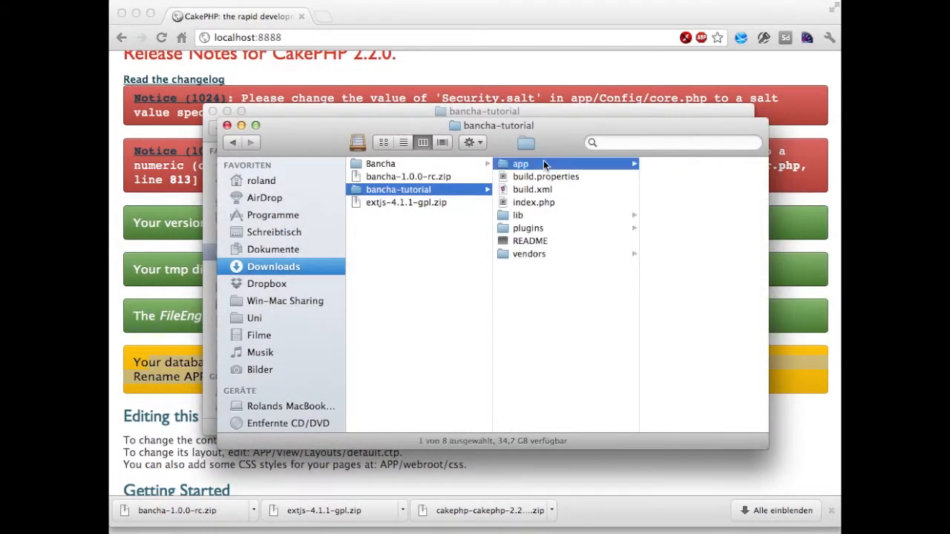
Load the bancha-tutorial folder from Downloads as a project in Sublime Text
click(520, 163)
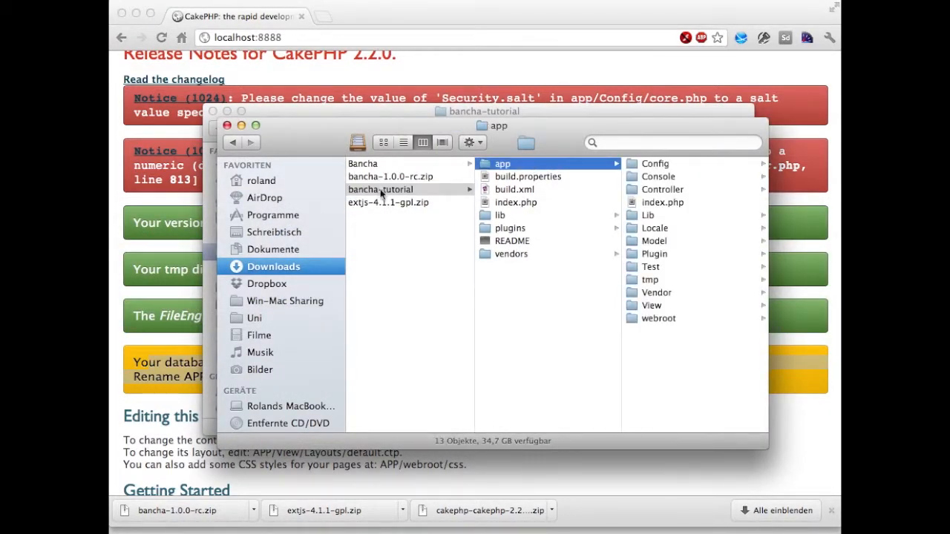
click(380, 190)
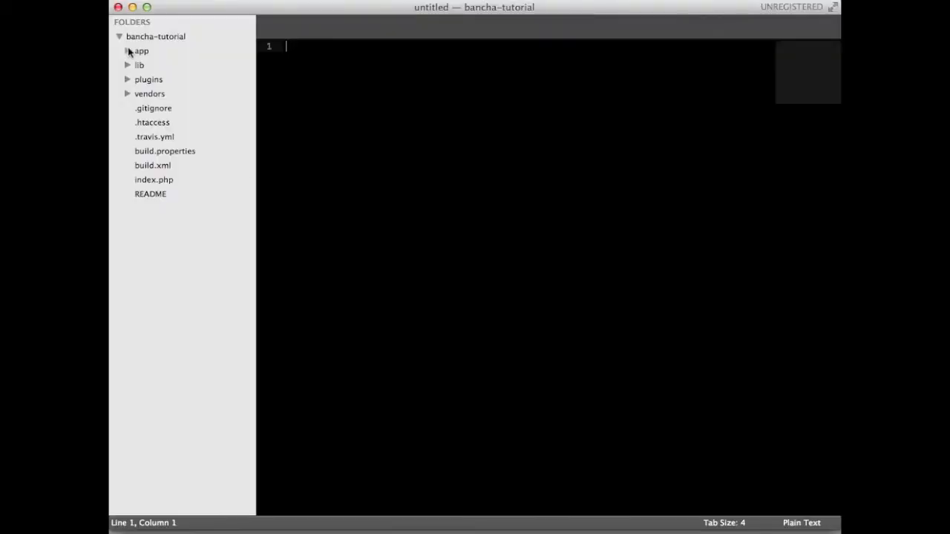
Rename app/Config/database.php.default to database.php
click(141, 51)
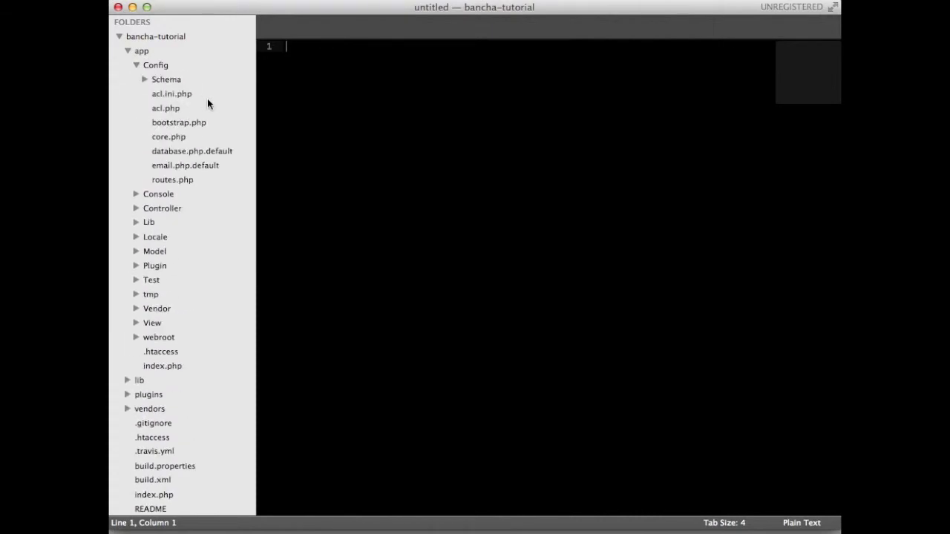
click(191, 152)
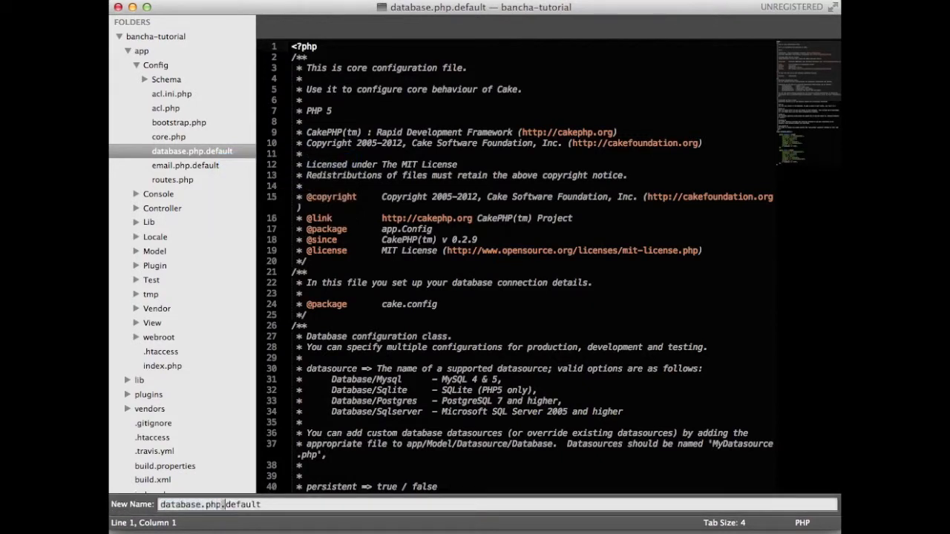
key(Return)
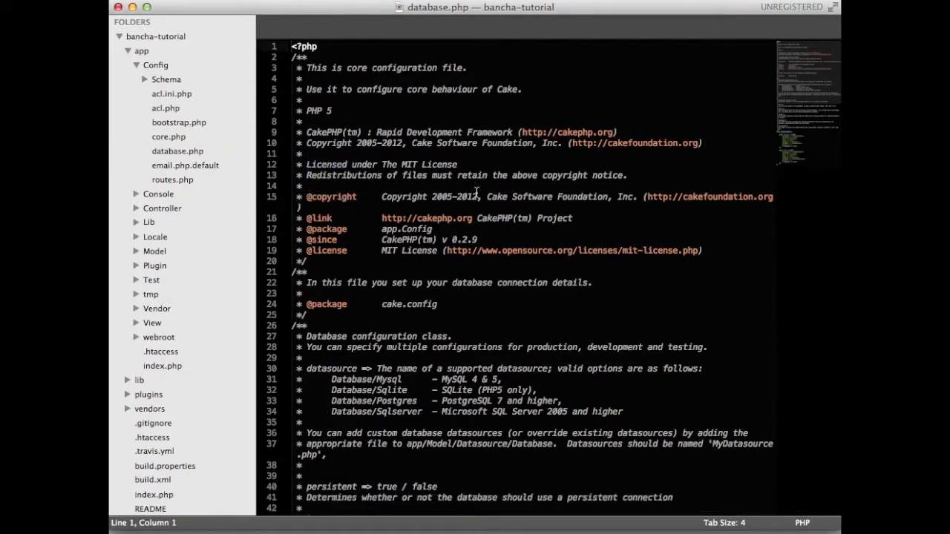
scroll(down, 3)
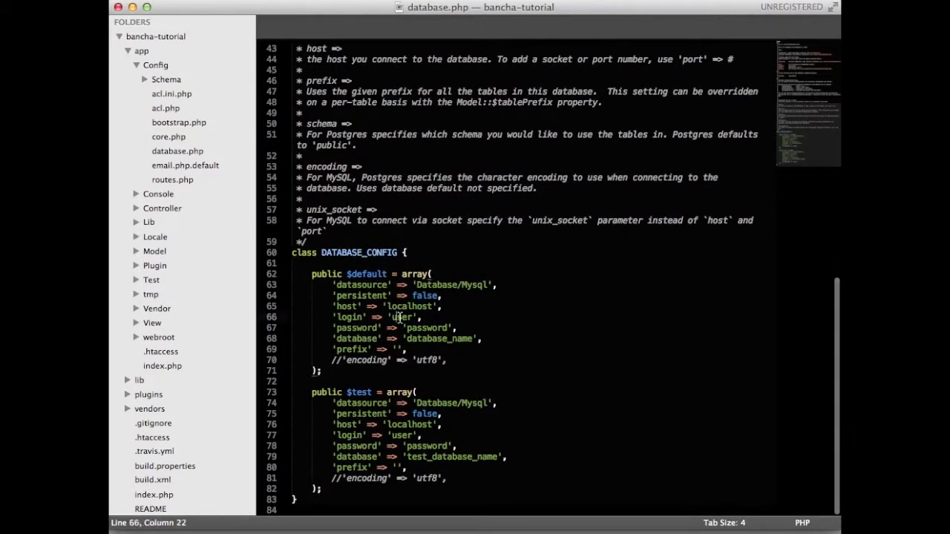
text(root)
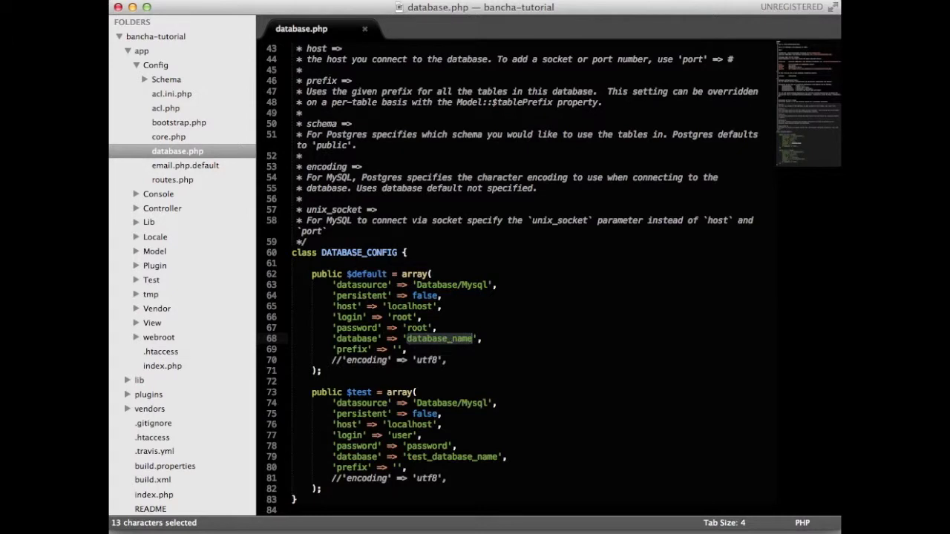
text(bancha_books)
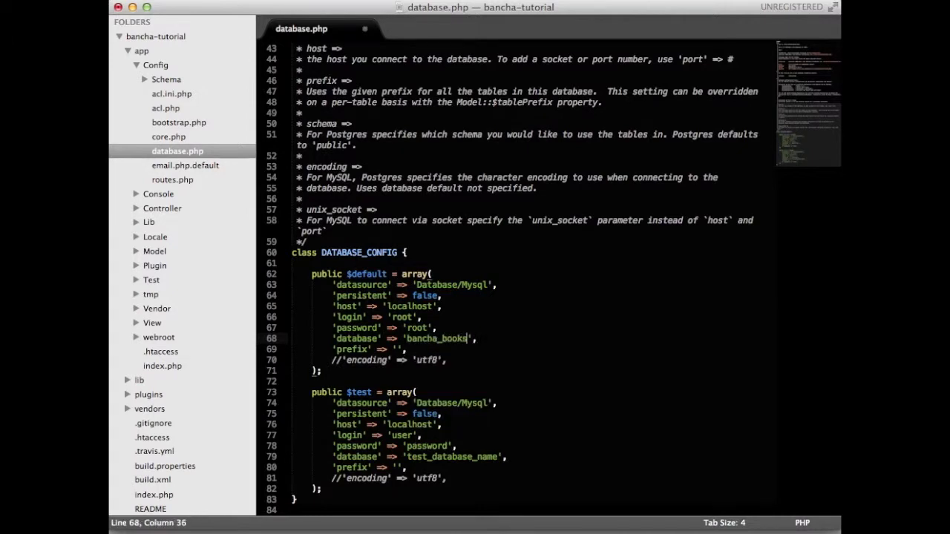
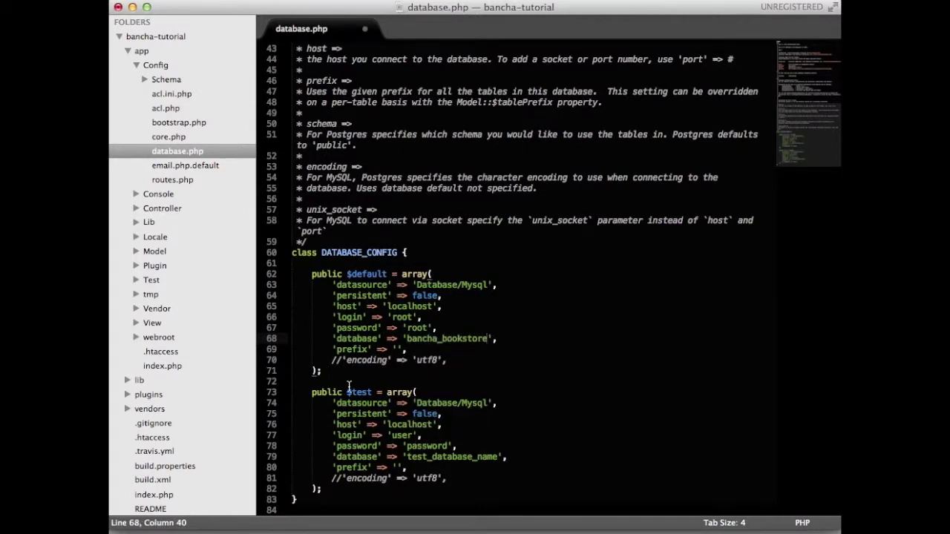
click(504, 363)
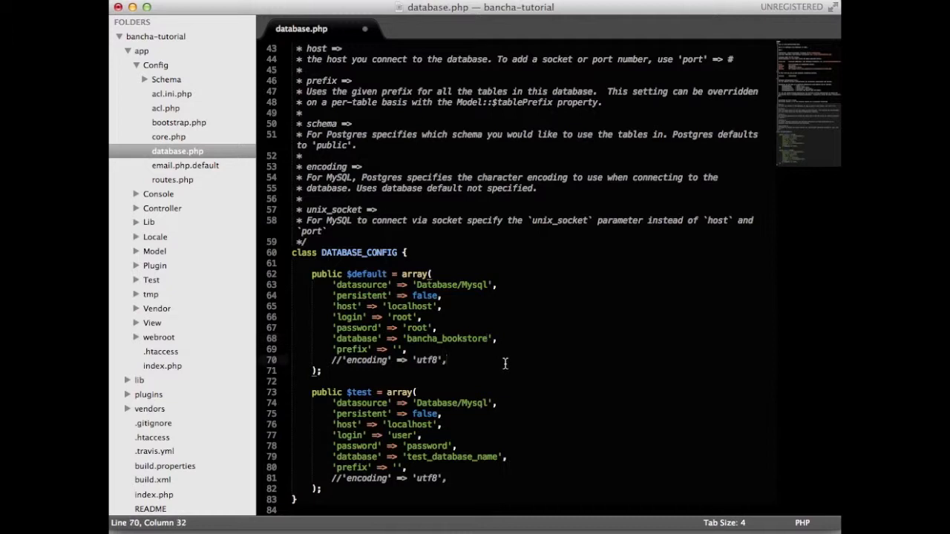
text('unix_socket' => '/Applications/MAMP/tmp/mysql/mysql.sock')
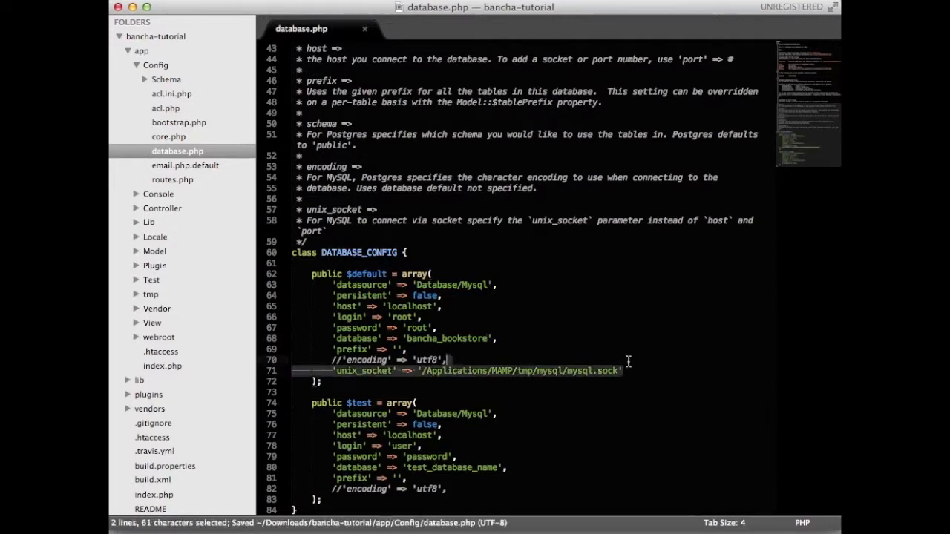
mouse_move(627, 365)
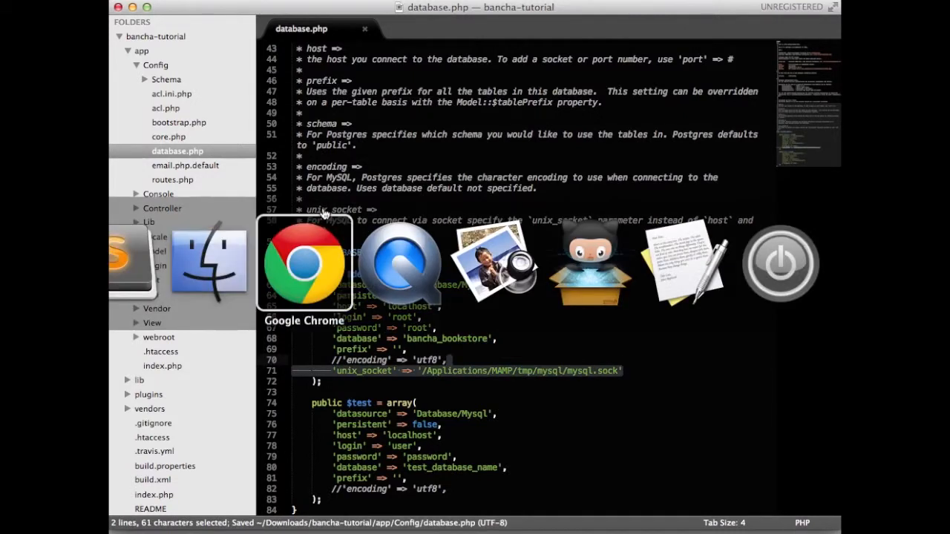
Reload localhost:8888 to confirm Cake can connect to the database
click(304, 260)
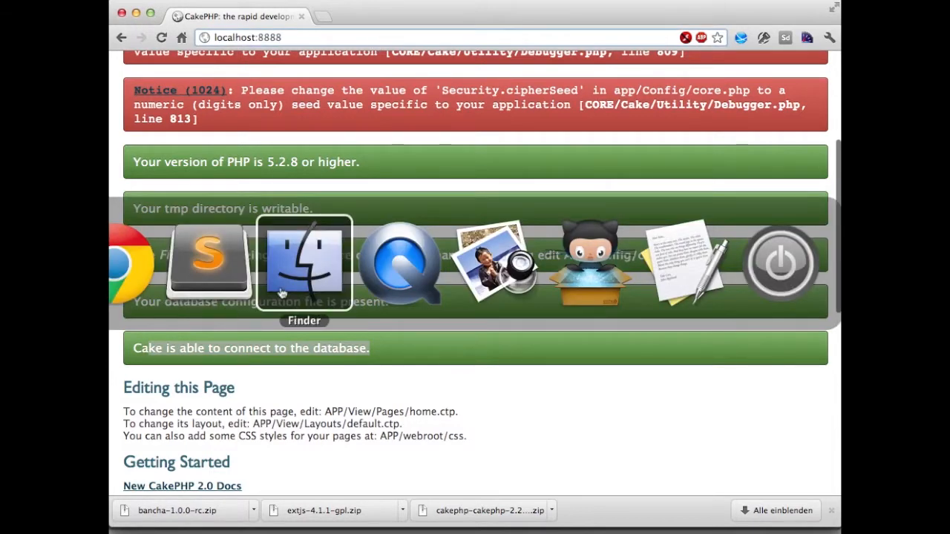
Move the Bancha folder from Downloads into bancha-tutorial/app/Plugin
click(303, 262)
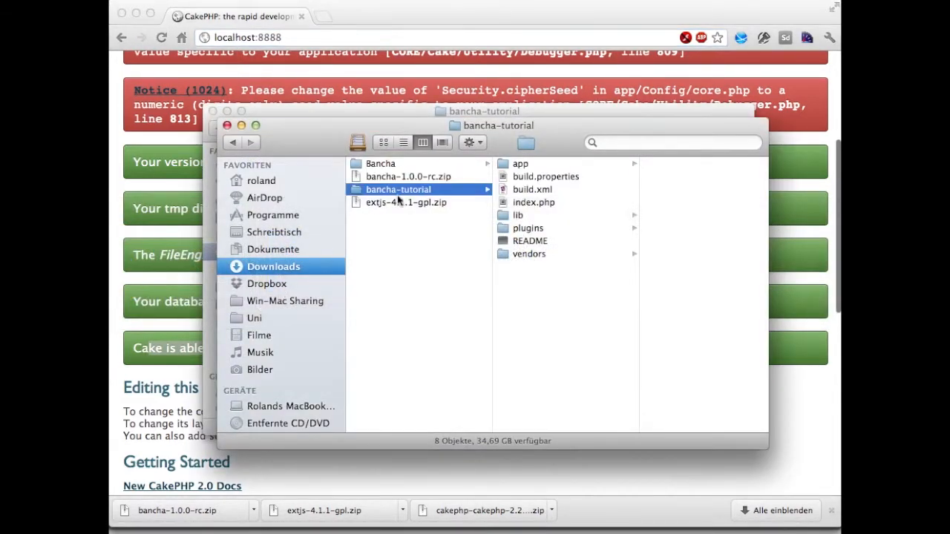
click(380, 164)
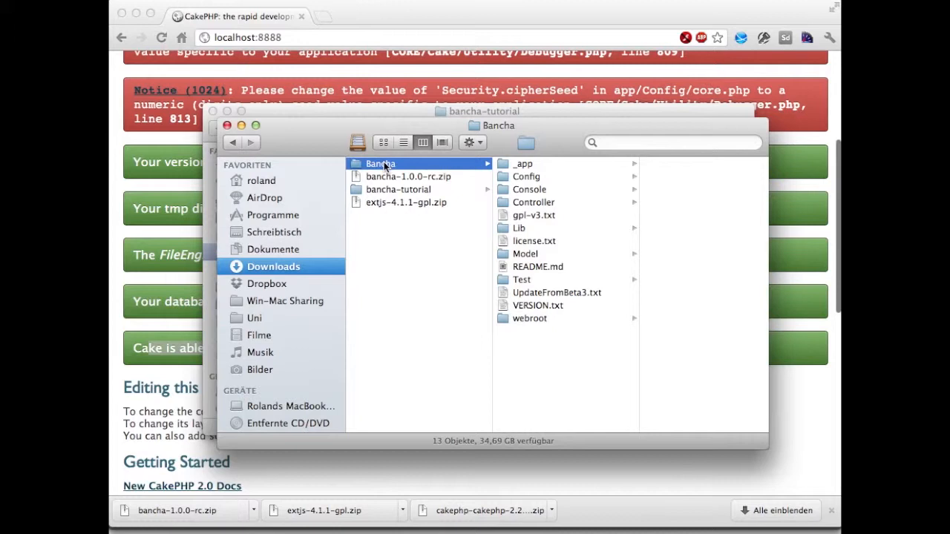
click(398, 190)
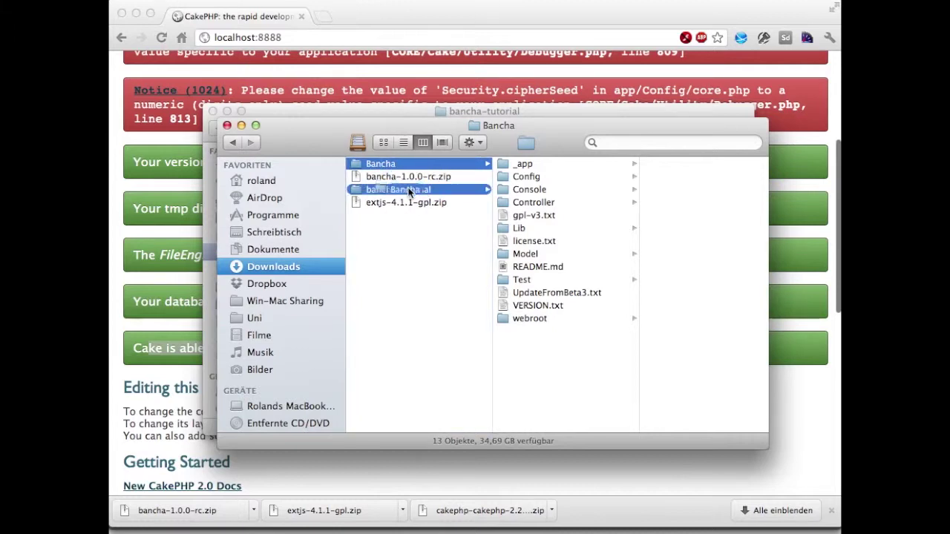
click(398, 190)
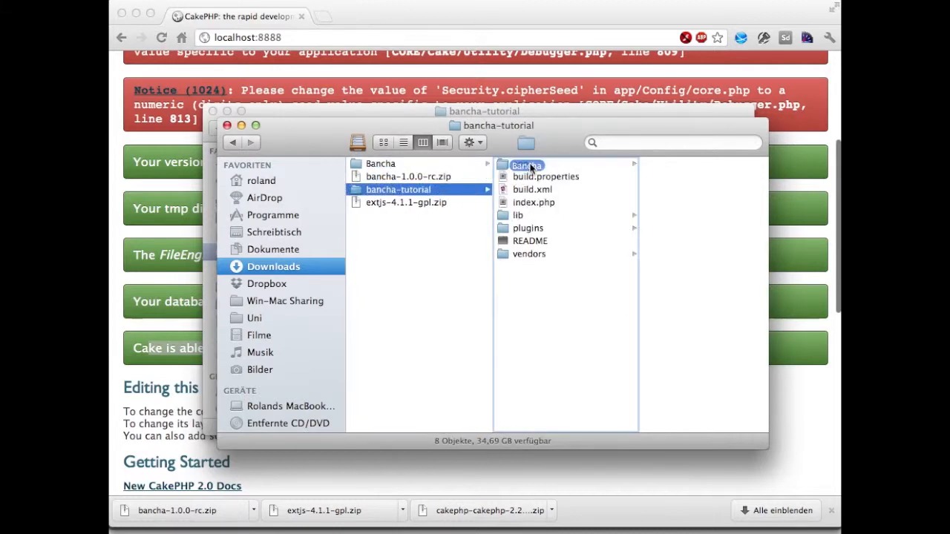
click(501, 163)
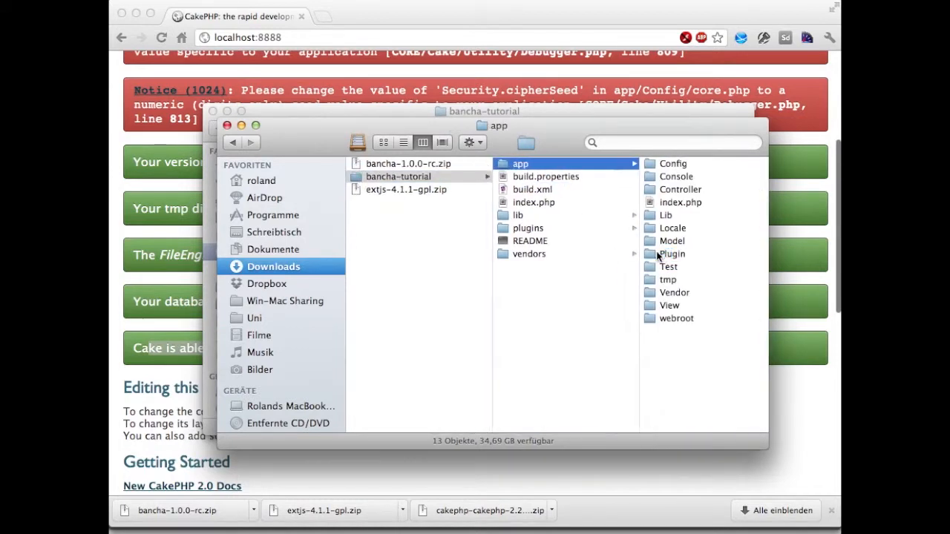
mouse_move(700, 183)
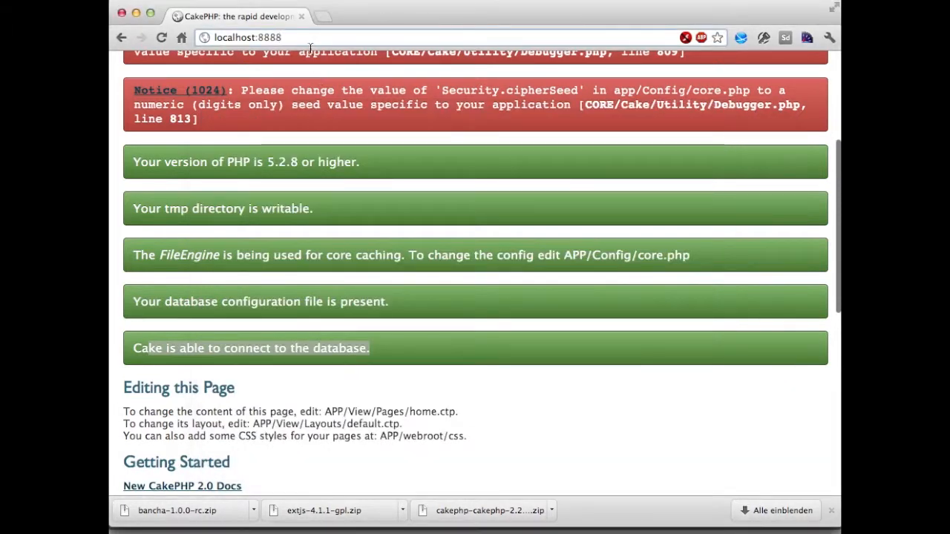
Reach the Bancha Installation wiki via banchaproject.org resources and select the CakePlugin::load line
click(327, 16)
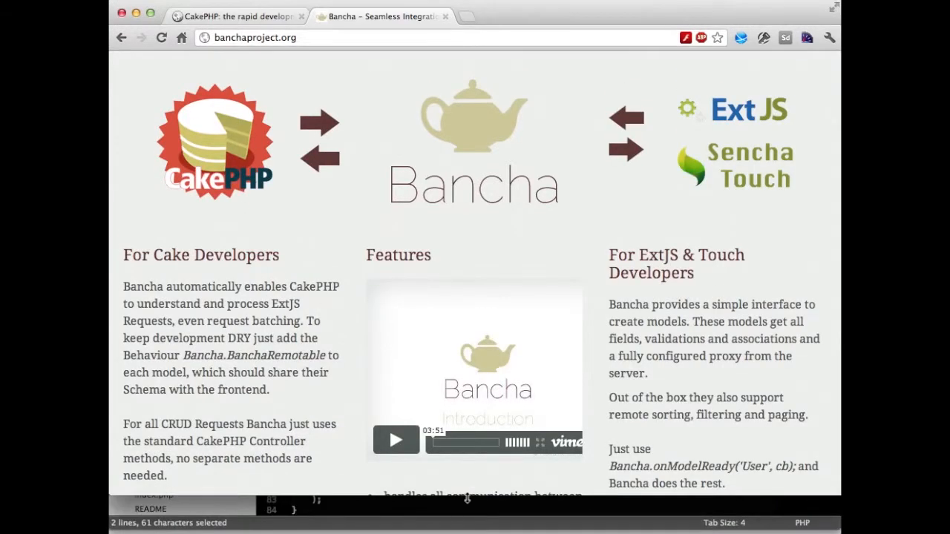
scroll(down, 3)
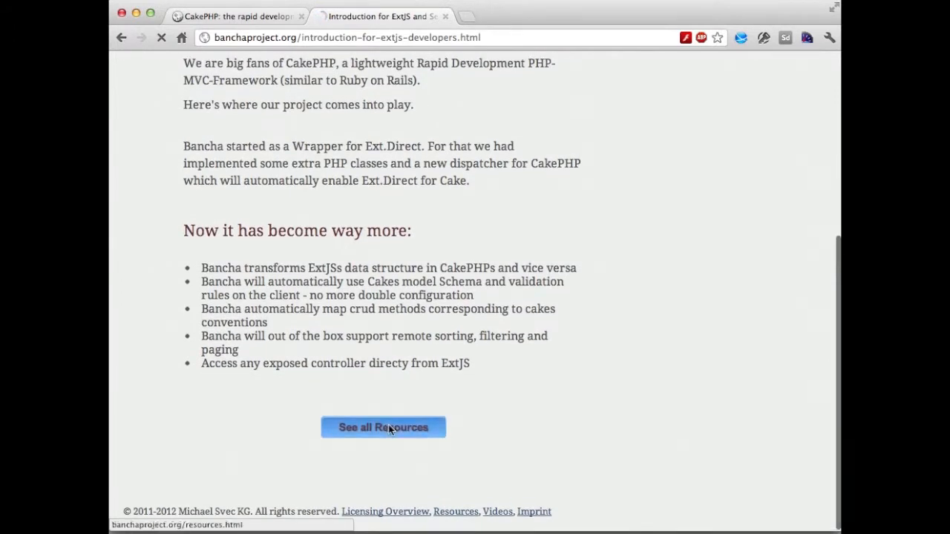
click(383, 428)
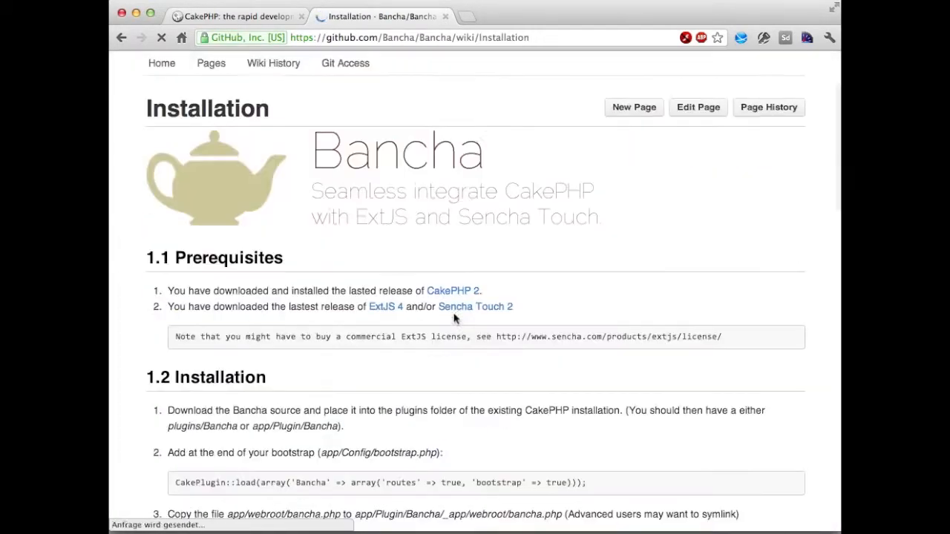
scroll(down, 3)
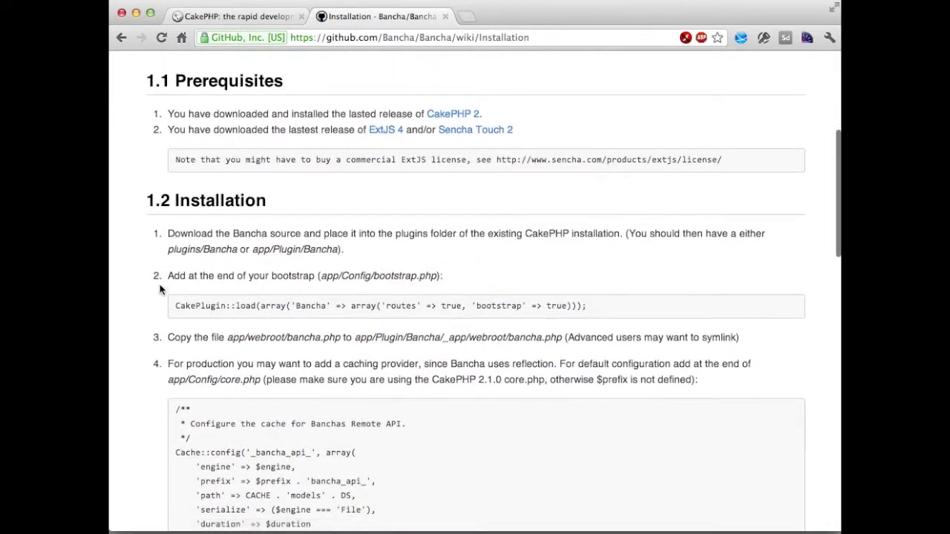
mouse_move(177, 310)
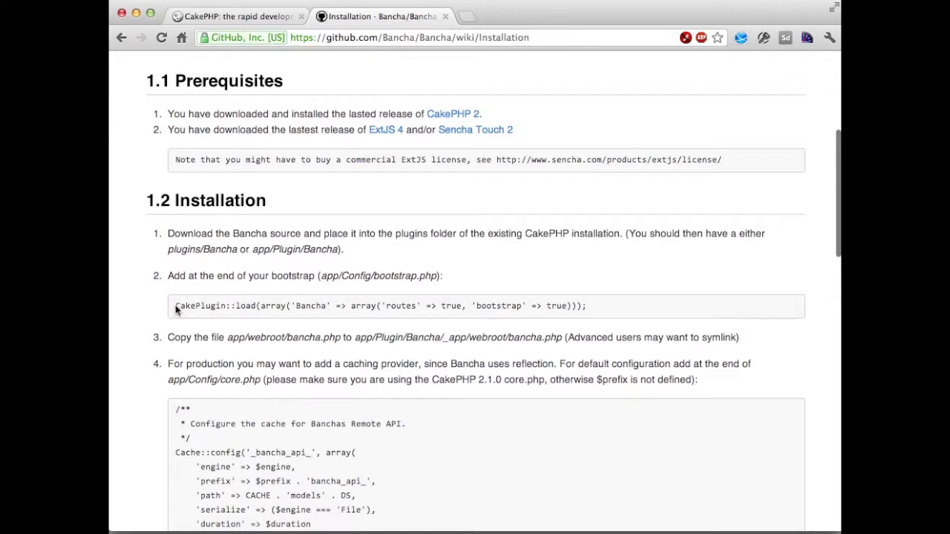
triple_click(380, 306)
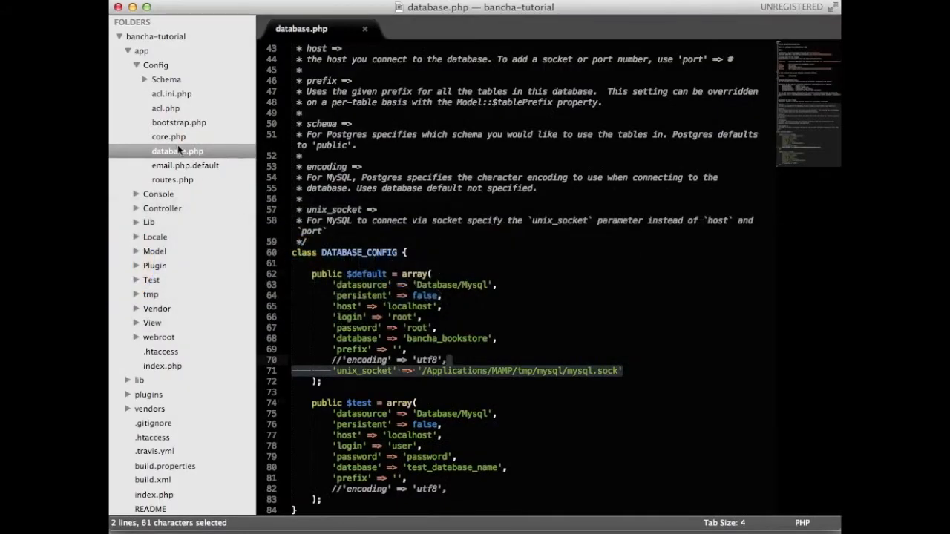
Add CakePlugin::load for Bancha with routes and bootstrap true to app/Config/bootstrap.php and save
click(178, 122)
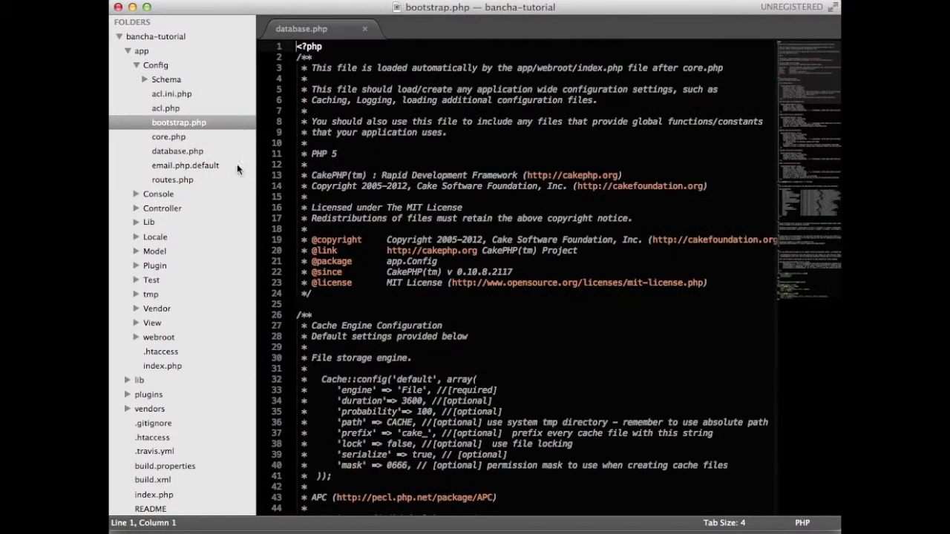
scroll(down, 3)
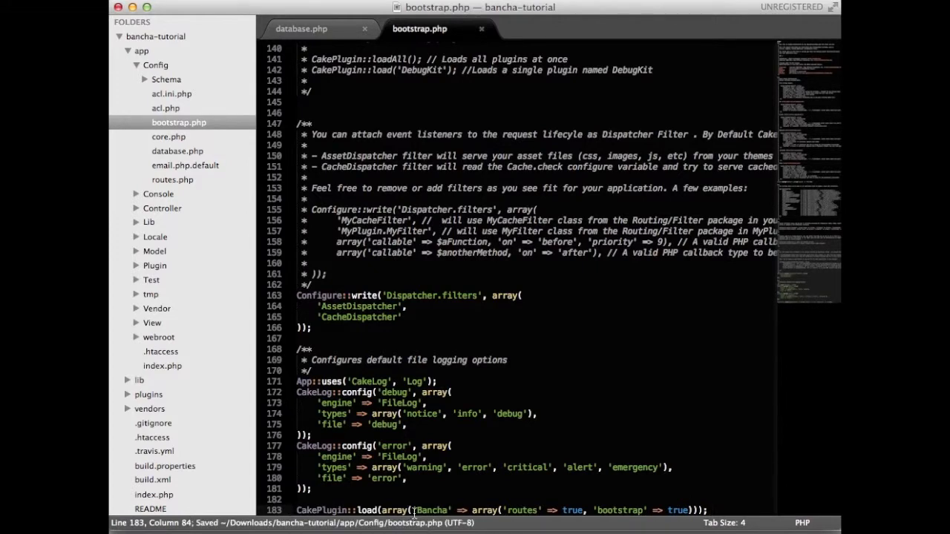
mouse_move(282, 225)
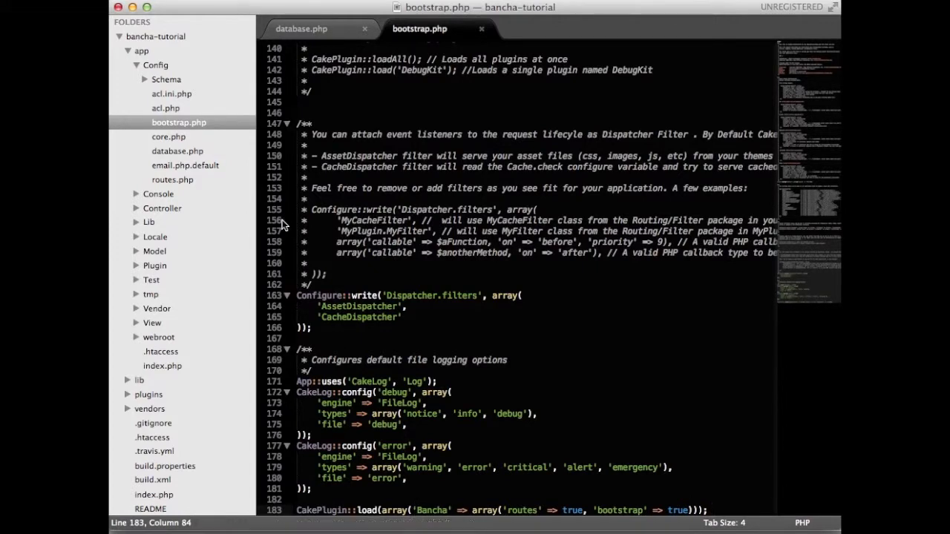
mouse_move(436, 300)
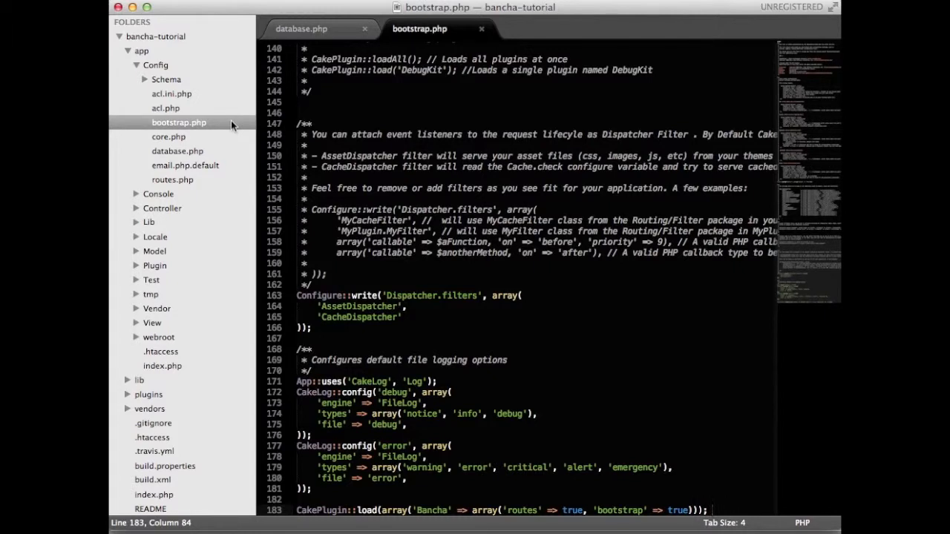
mouse_move(204, 89)
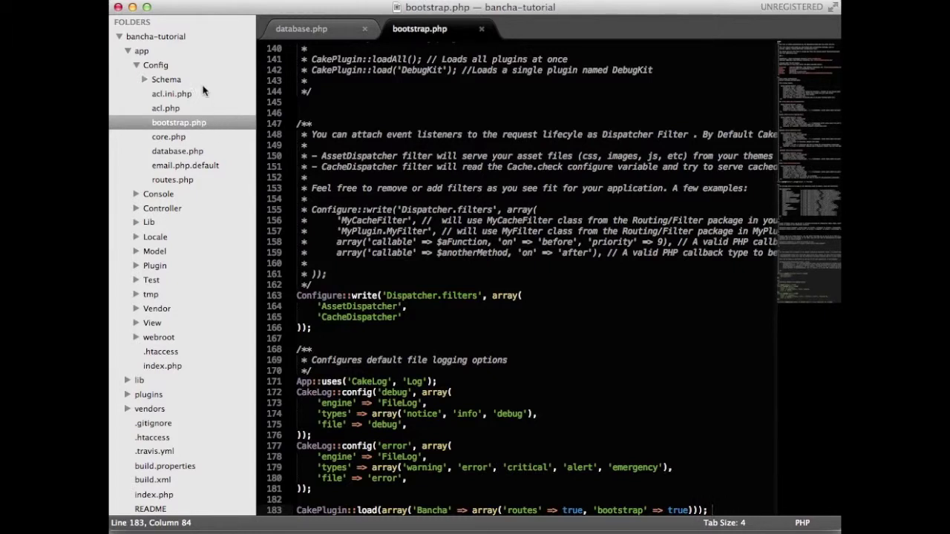
mouse_move(205, 145)
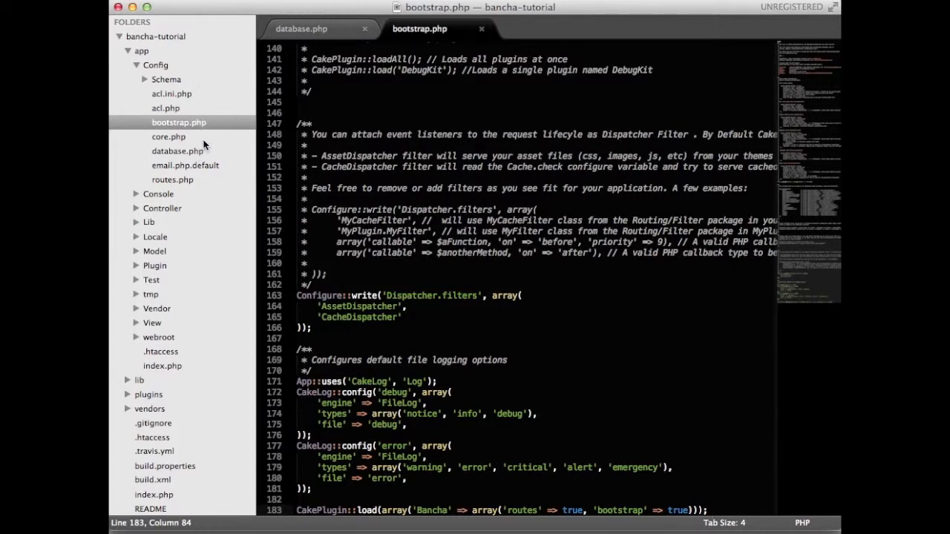
click(170, 136)
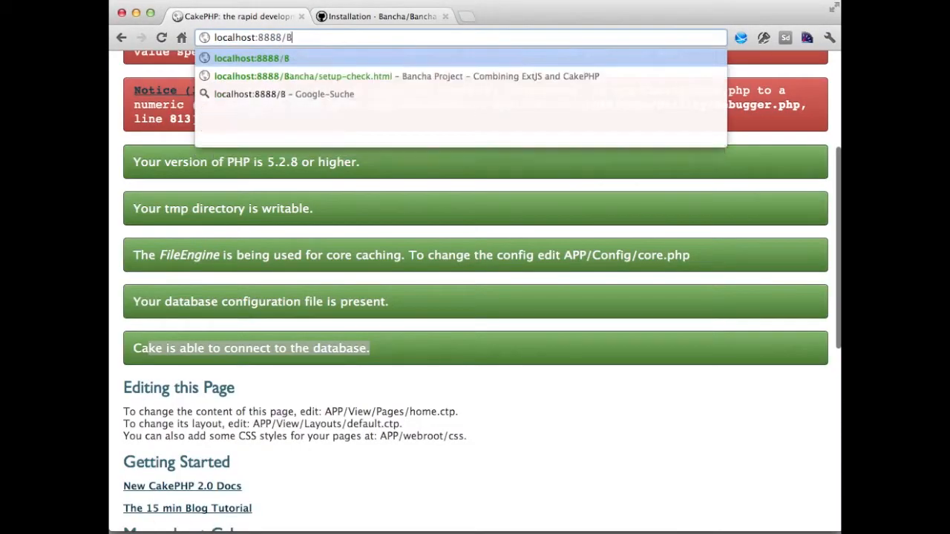
Navigate Chrome to localhost:8888/Bancha/setup-check.html
text(ancha/setup-check.html)
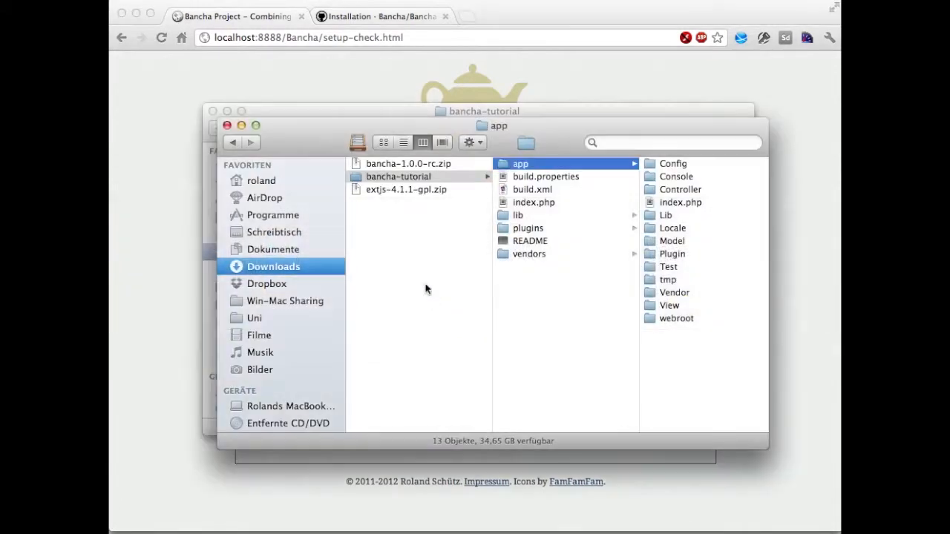
Copy bancha.php from app/Plugin/Bancha/_app/webroot into app/webroot and reload the setup check
click(671, 253)
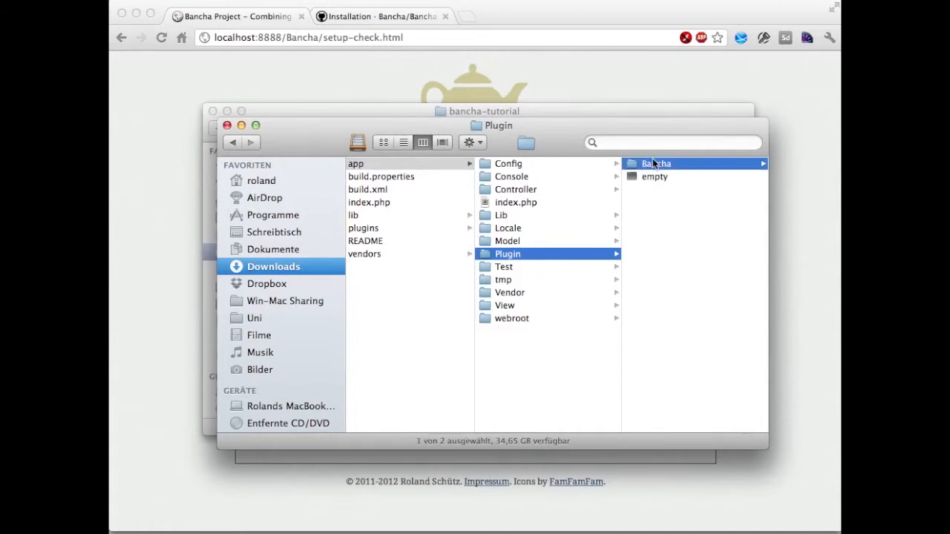
click(656, 163)
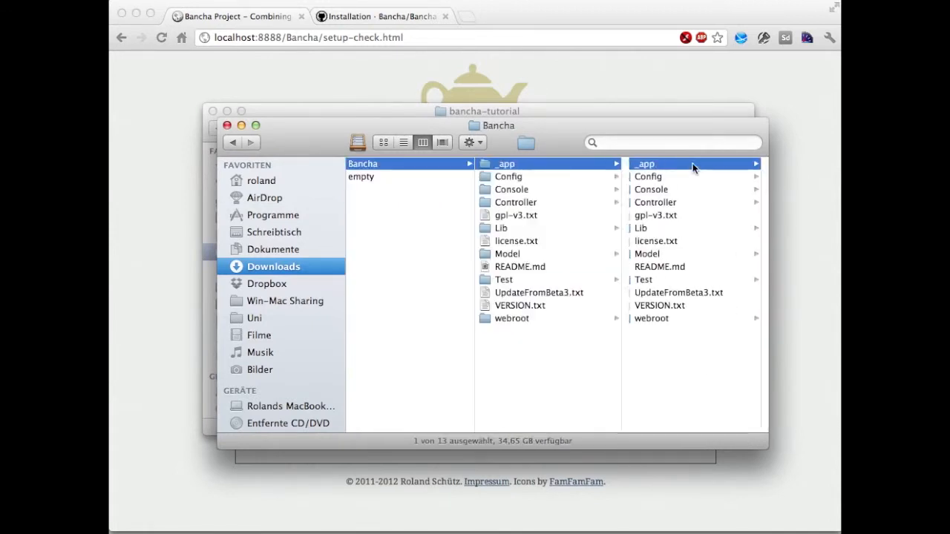
click(650, 318)
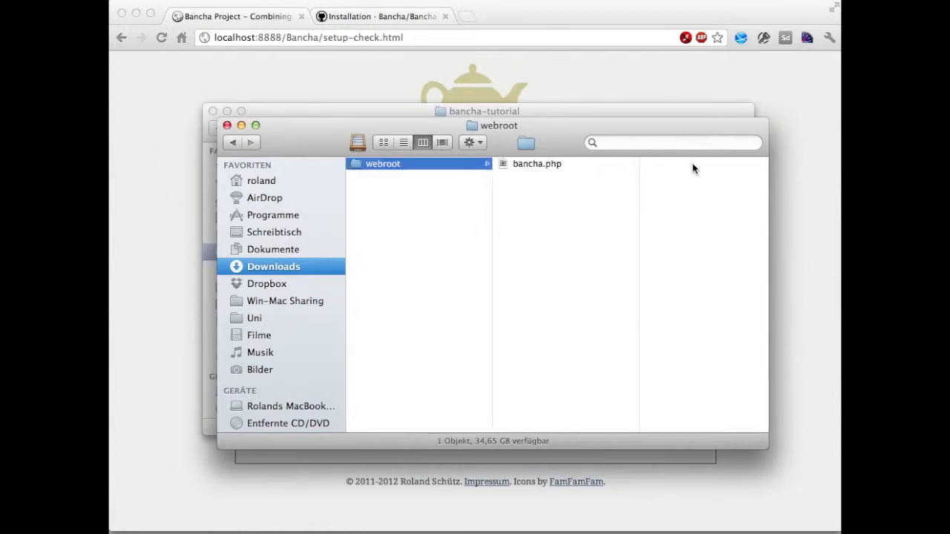
click(231, 143)
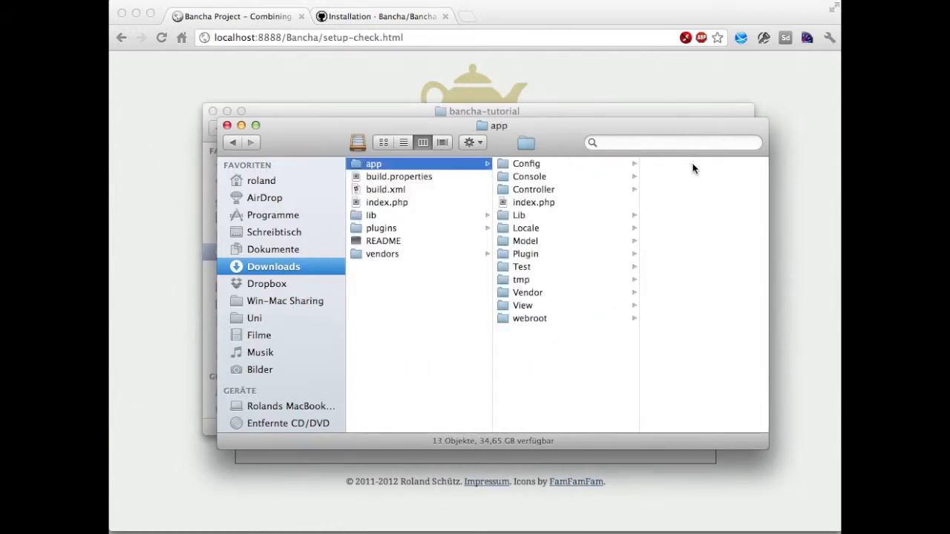
click(530, 318)
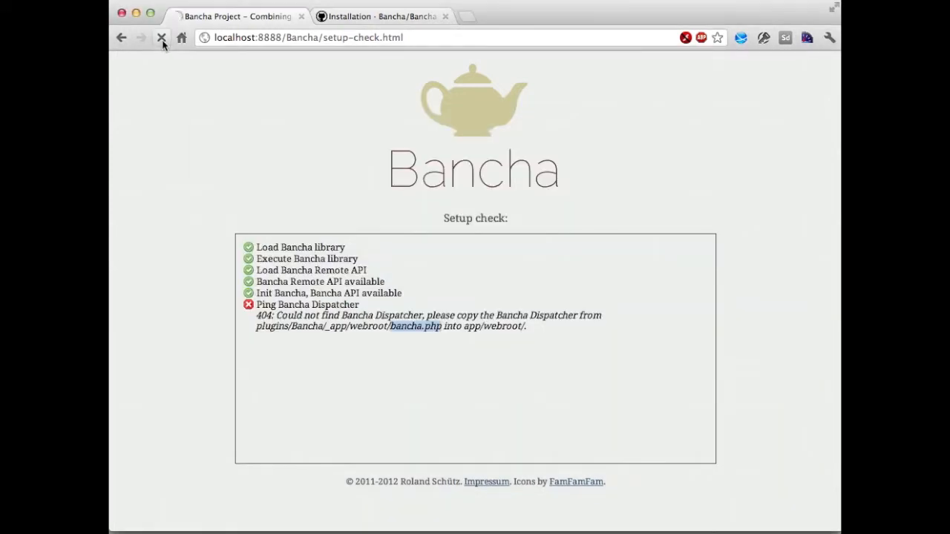
click(161, 39)
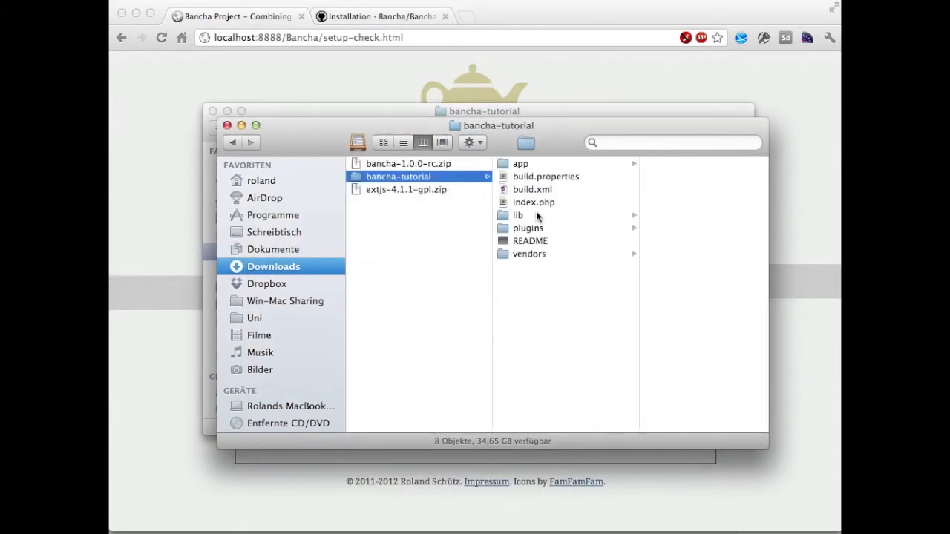
Select the four ext-all*.js files in extjs-4.1.1 and copy them into app/webroot/js
click(407, 190)
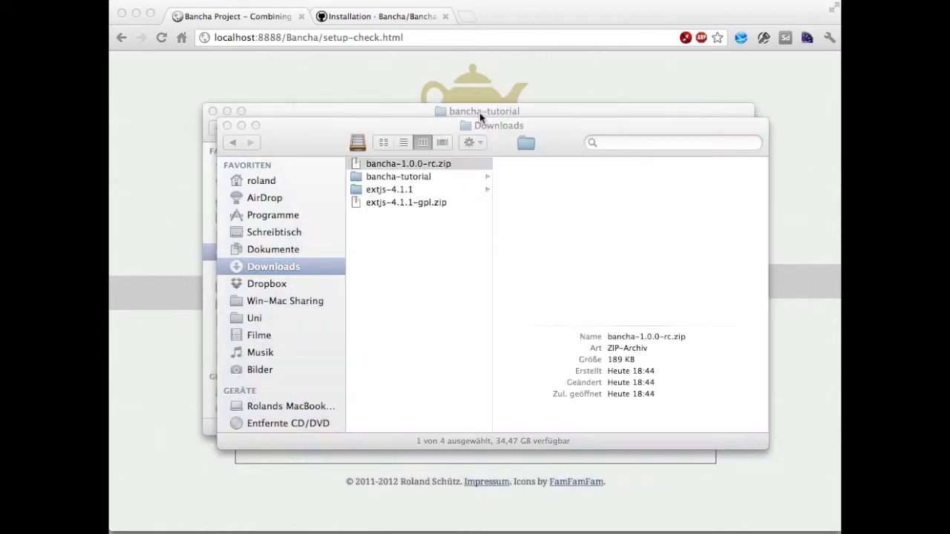
click(389, 190)
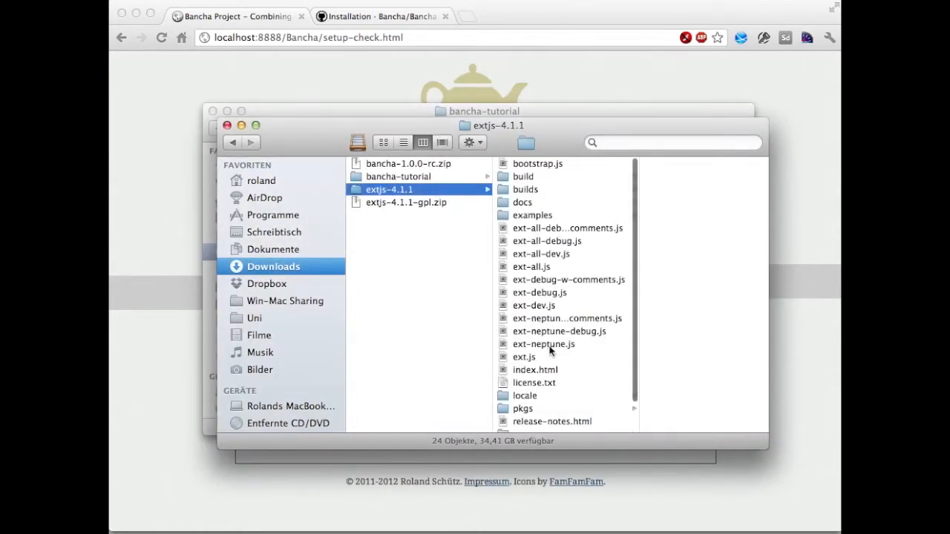
mouse_move(561, 266)
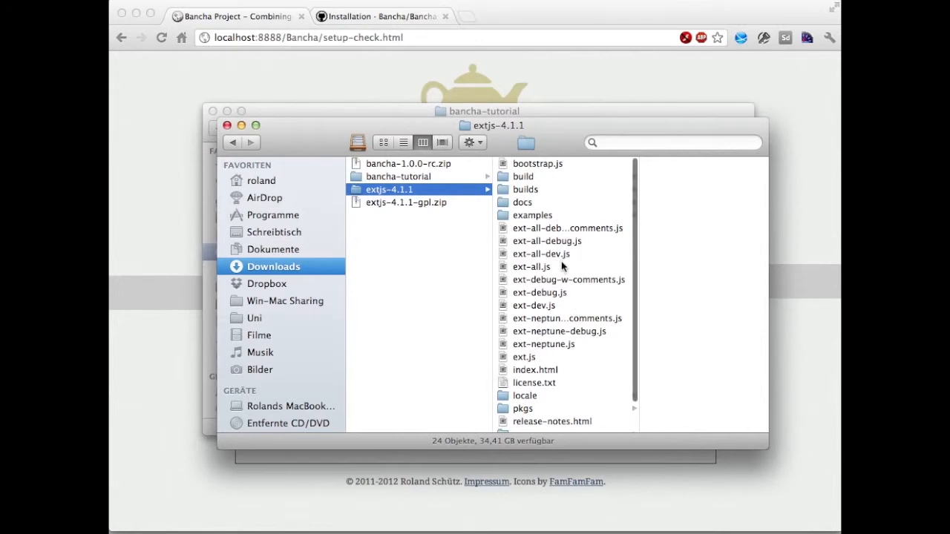
mouse_move(594, 238)
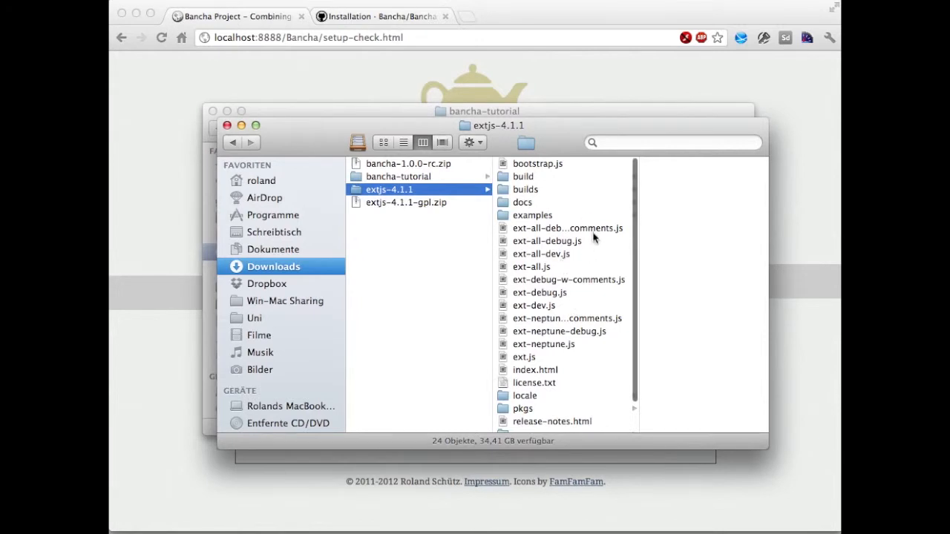
click(567, 228)
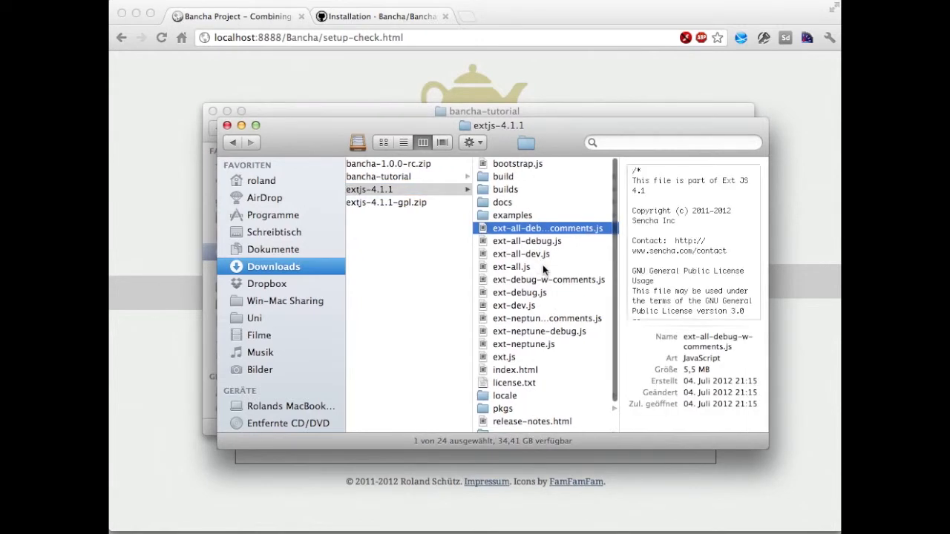
click(510, 267)
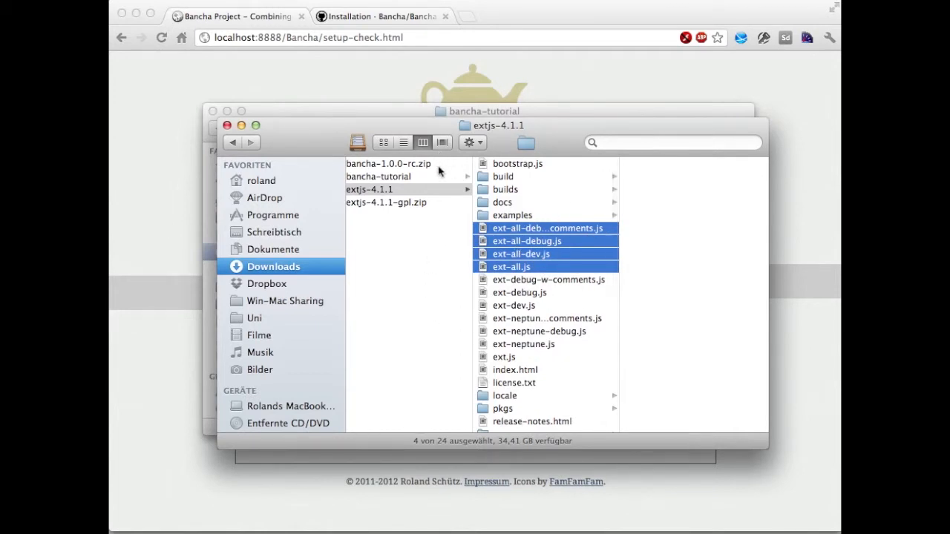
click(379, 177)
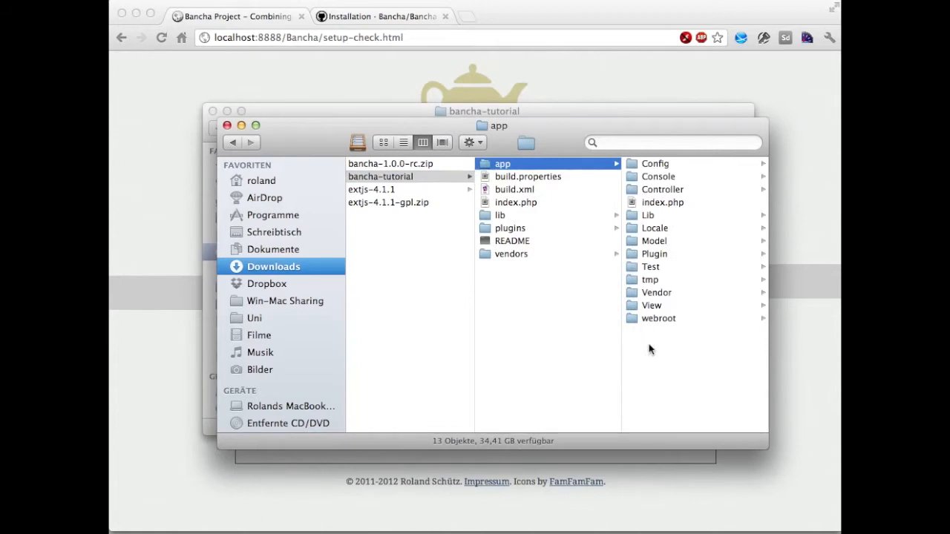
click(658, 318)
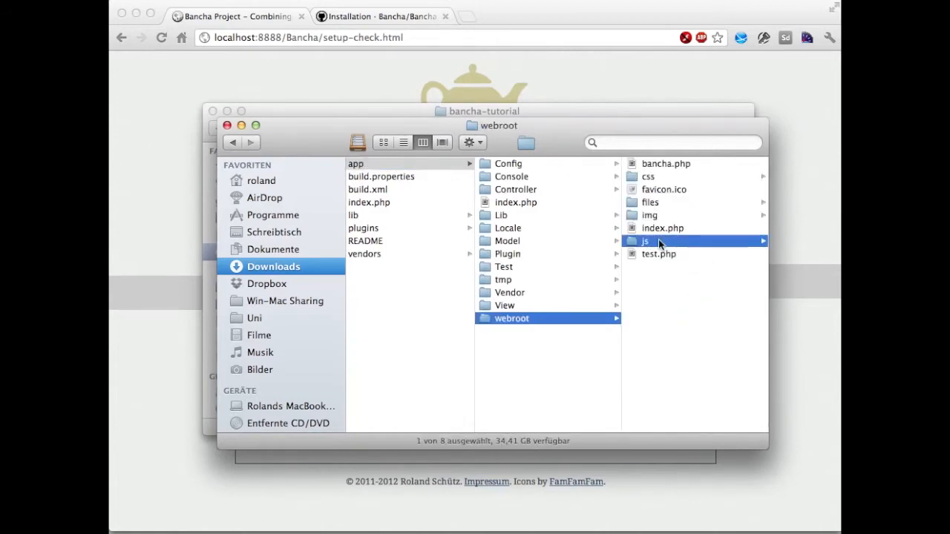
click(644, 241)
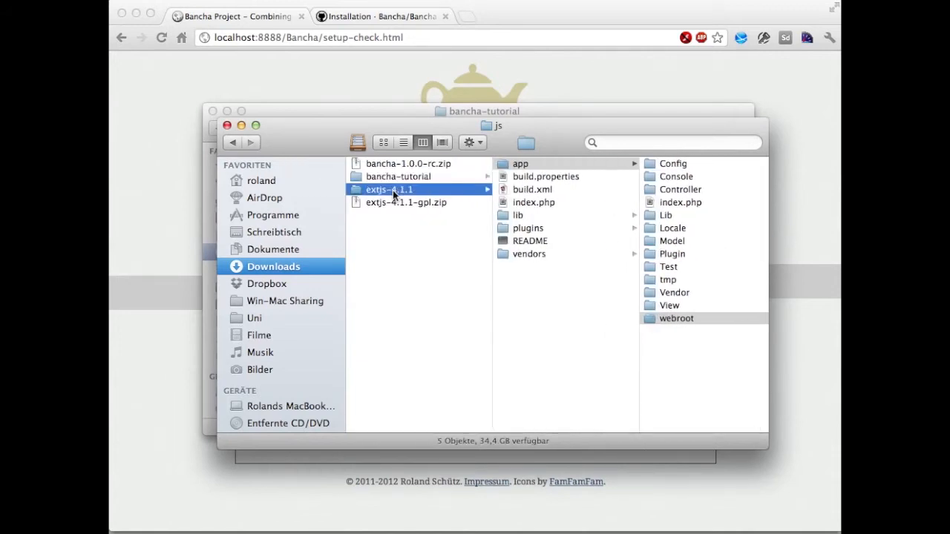
Copy the extjs-4.1.1 resources folder into app/webroot/css beside cake.generic.css
click(389, 190)
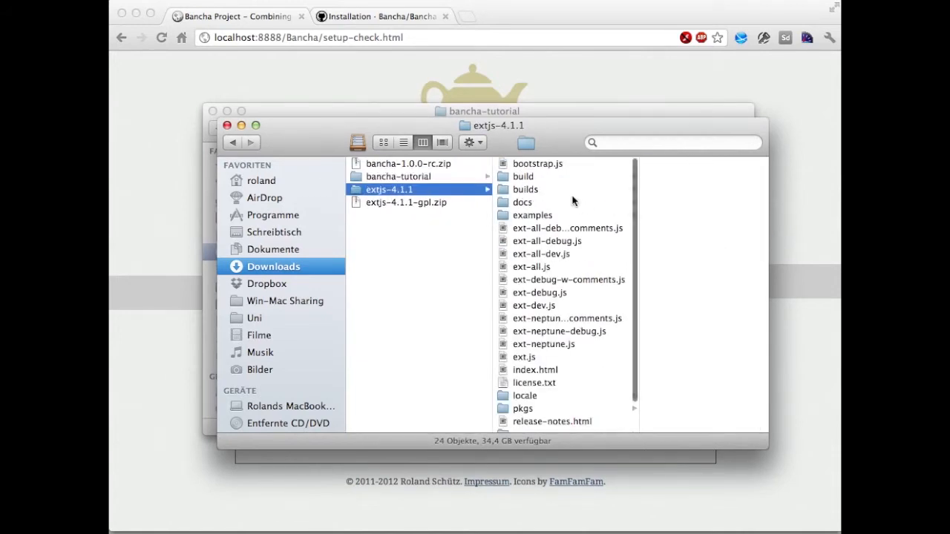
click(515, 408)
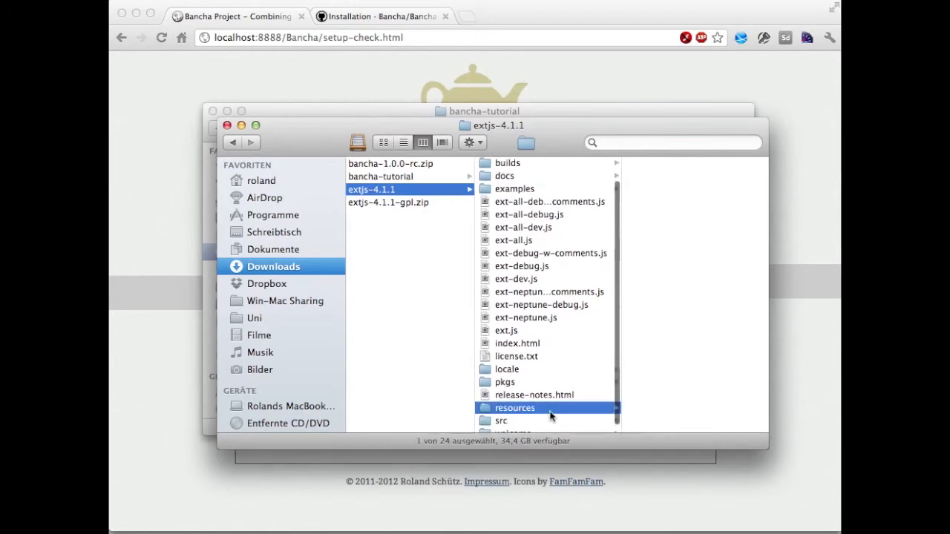
click(514, 408)
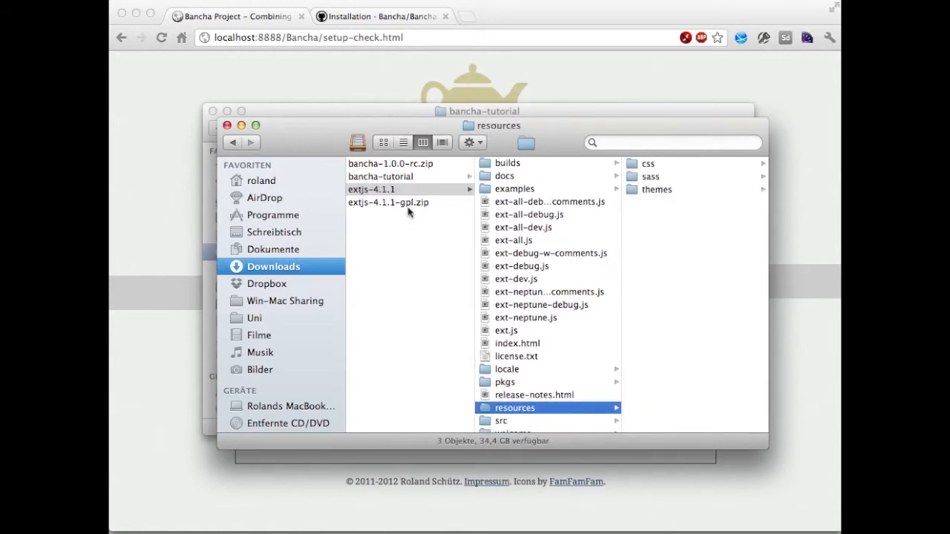
click(380, 175)
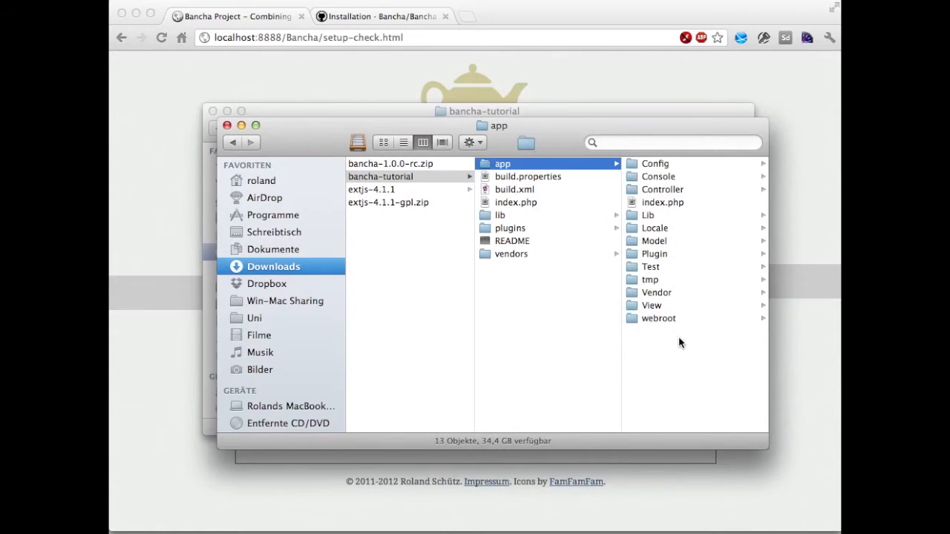
click(659, 318)
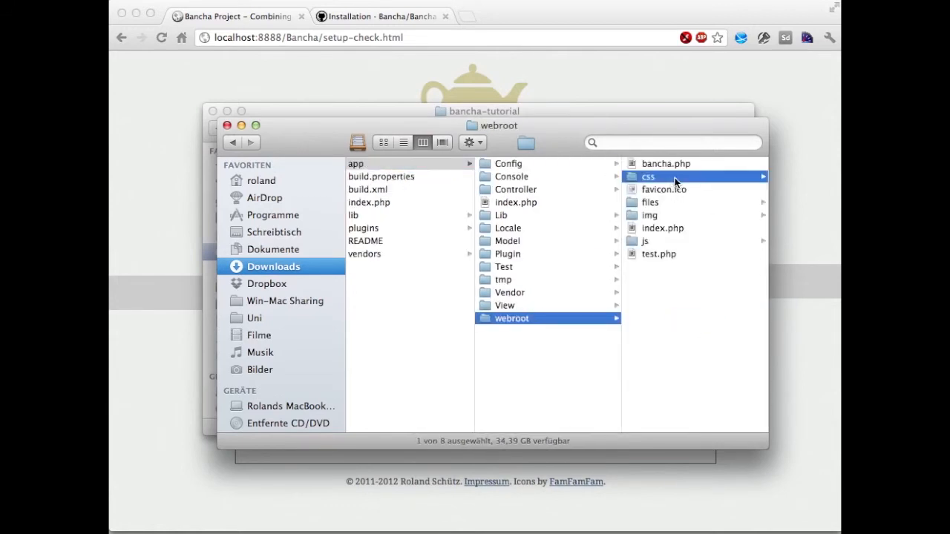
click(647, 177)
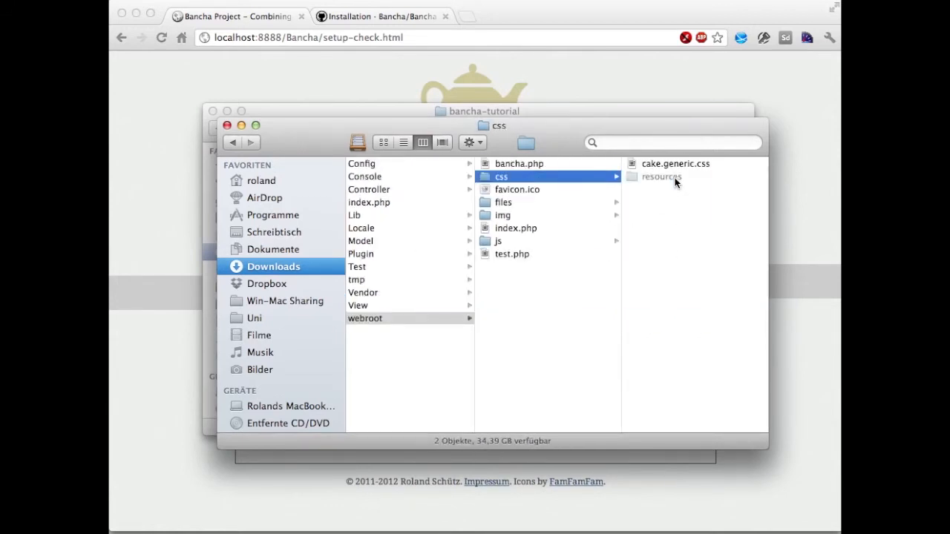